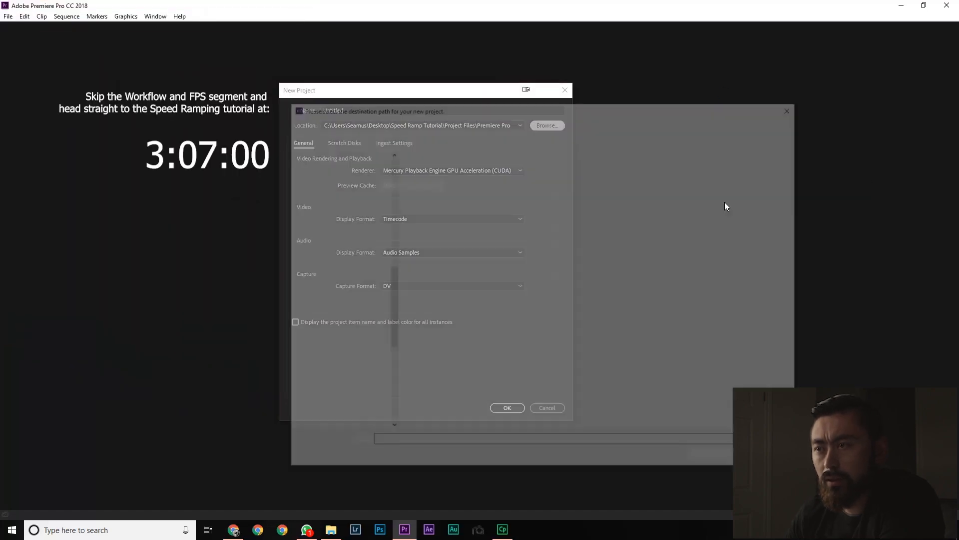
Step: Create a Speed Ramp Tut 2 desktop folder with Premiere Pro and Footage subfolders
click(545, 125)
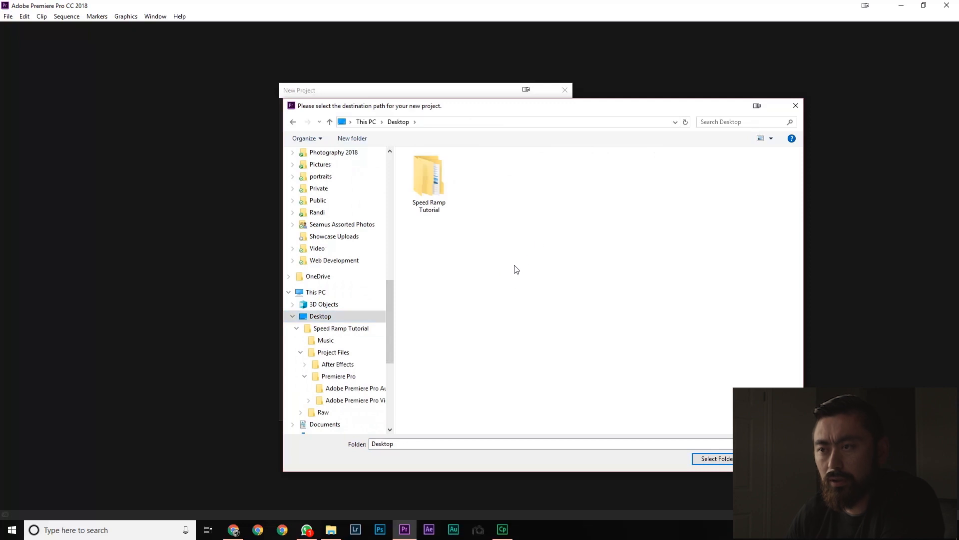
click(351, 138)
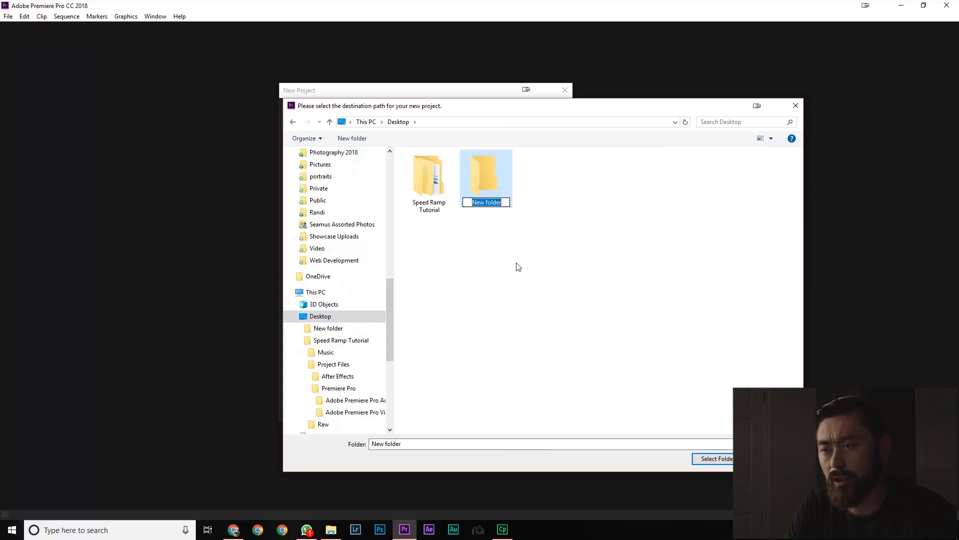
text(Speed Ramp Tut 2)
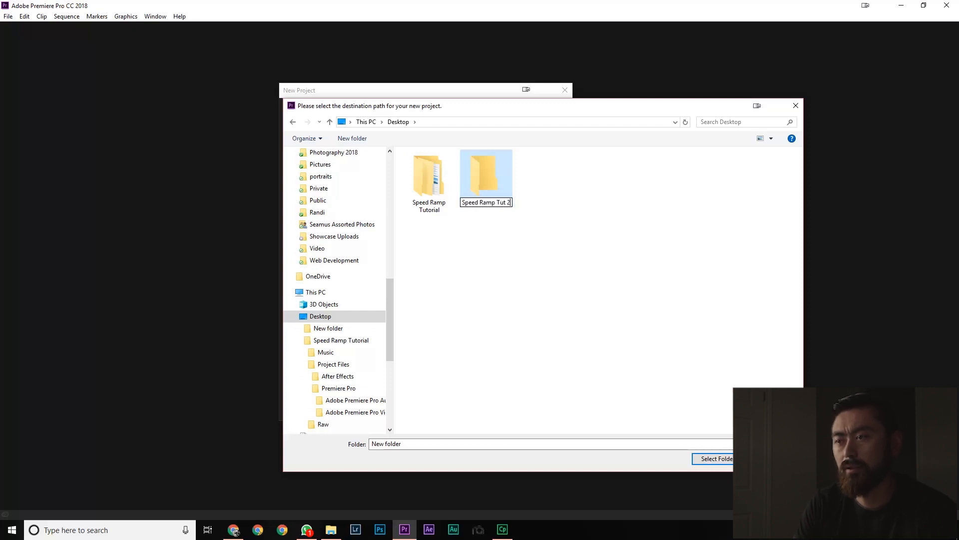
key(enter)
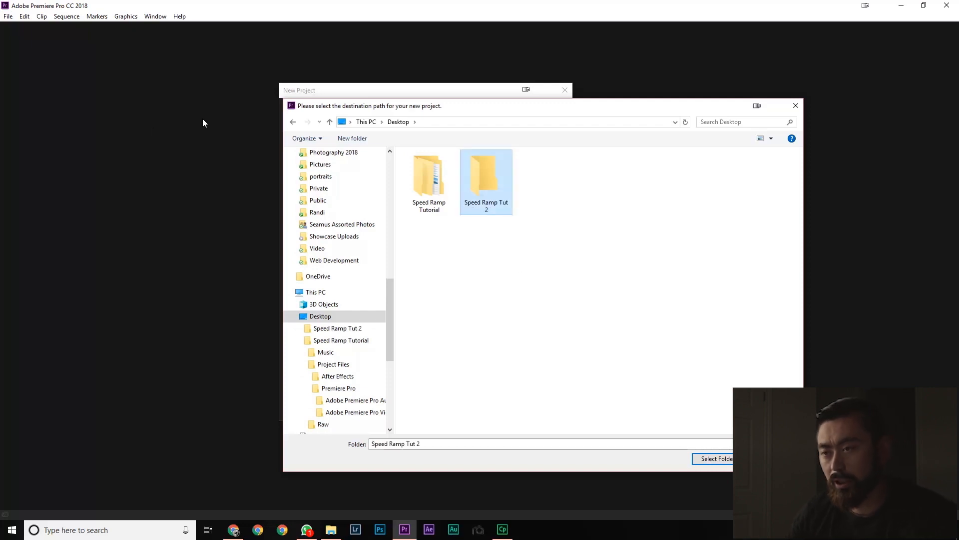
double_click(485, 171)
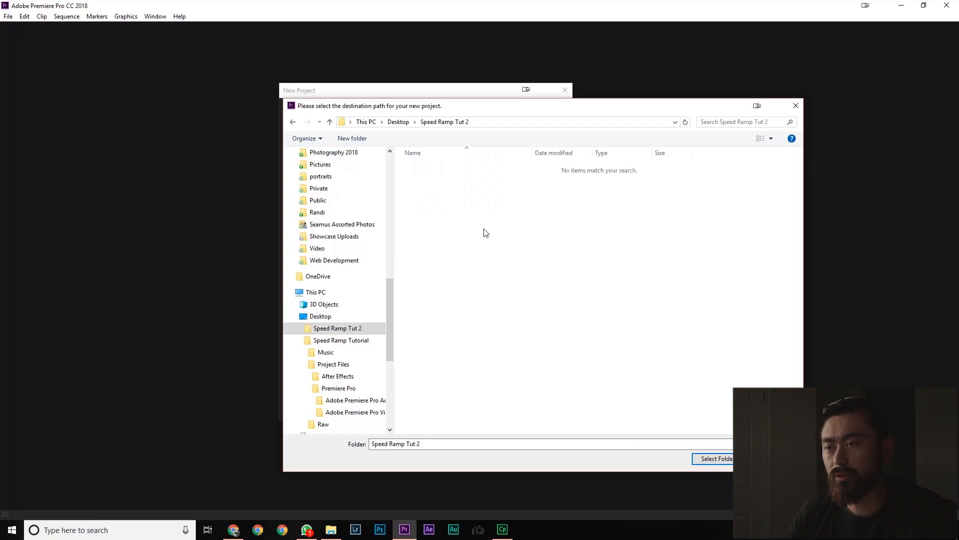
click(352, 138)
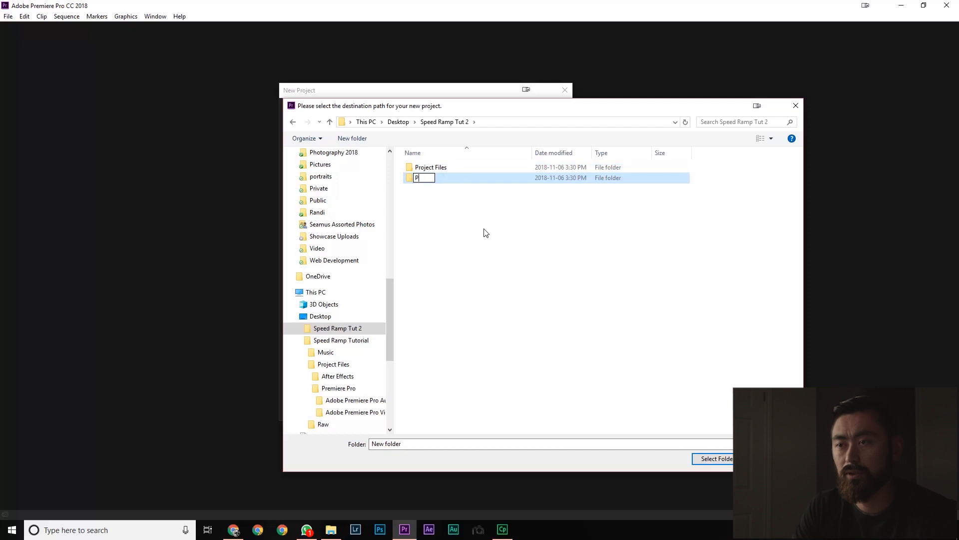
text(Premiere Pro)
text(Raw)
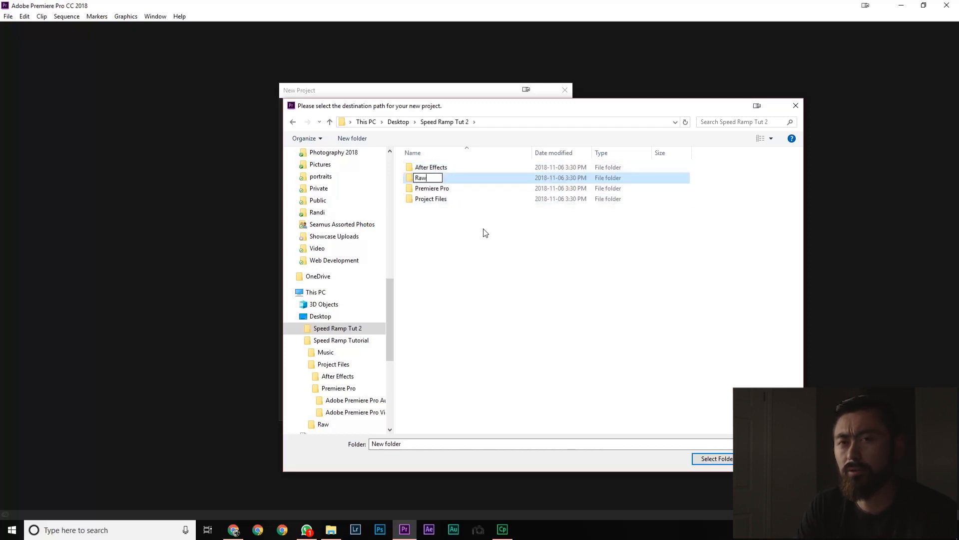
text(Footage)
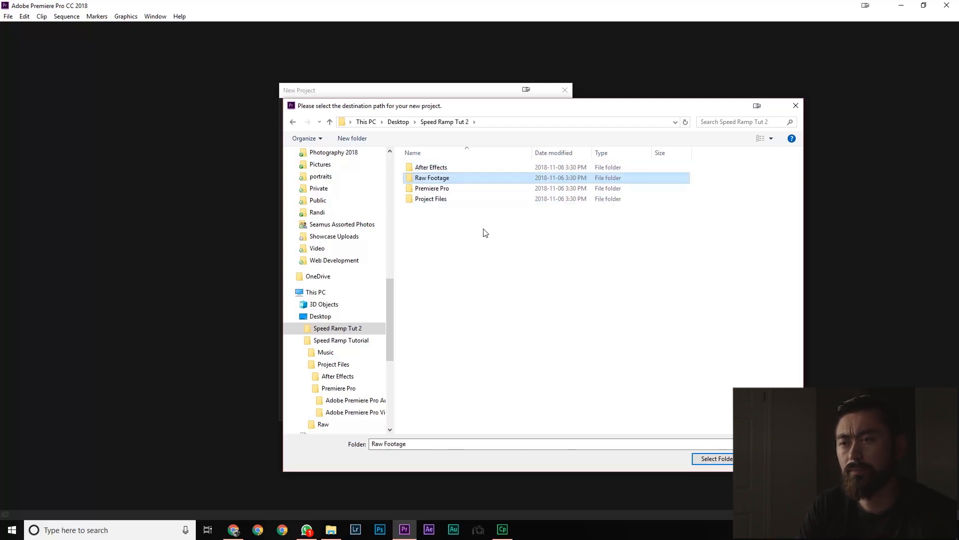
Step: Move the folders into Project Files and choose Project Files as the project location
click(432, 188)
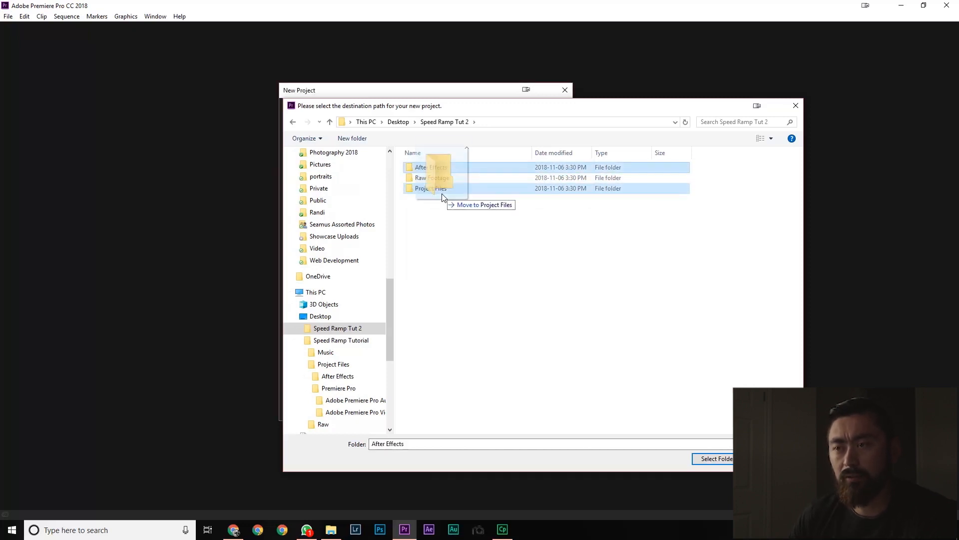
drag(431, 167, 431, 188)
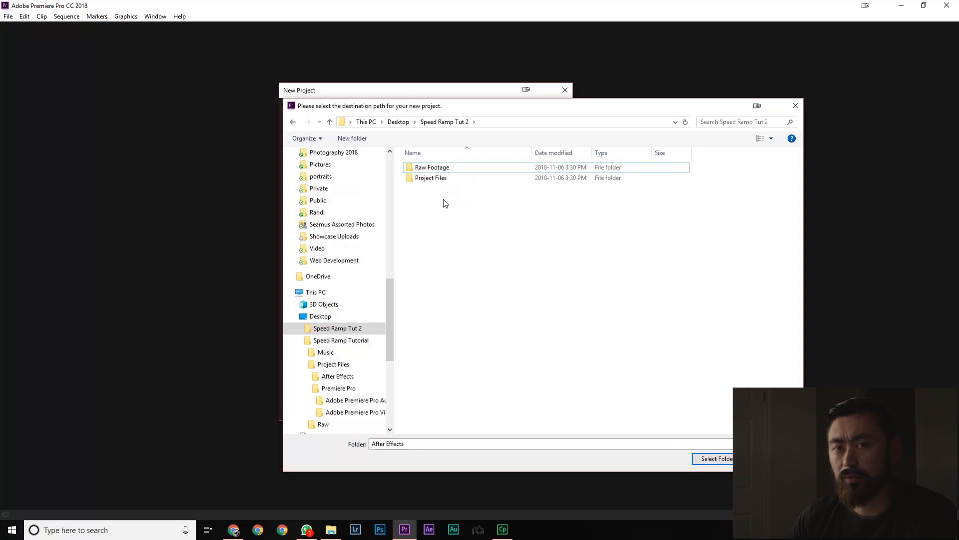
click(431, 177)
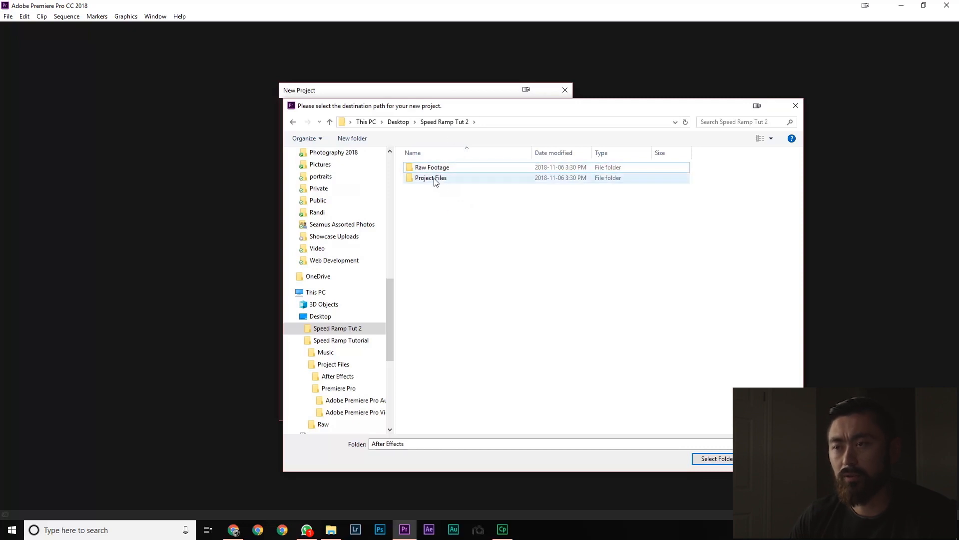
click(431, 177)
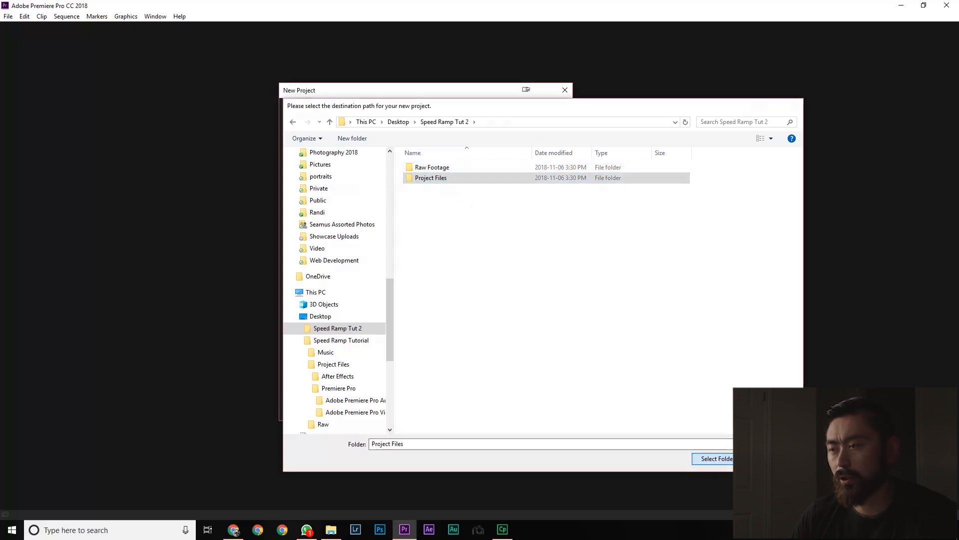
click(714, 458)
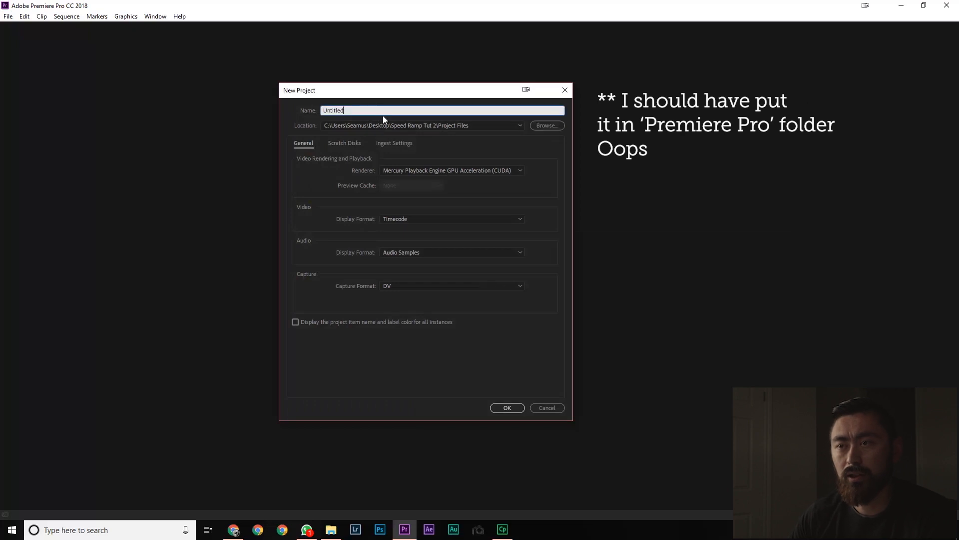
Step: Name the new project 'Speed ramp tut' and create it
text(S)
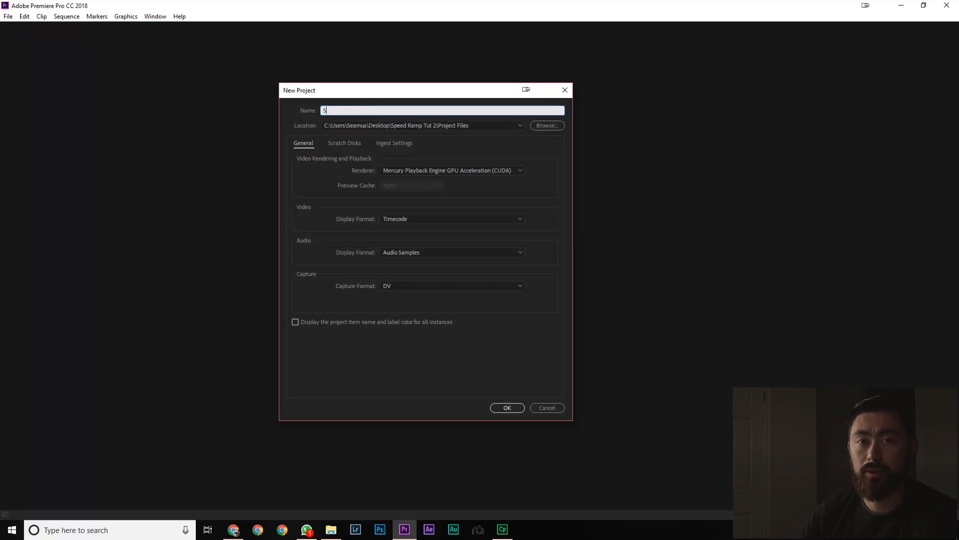
text(peed ramp tut)
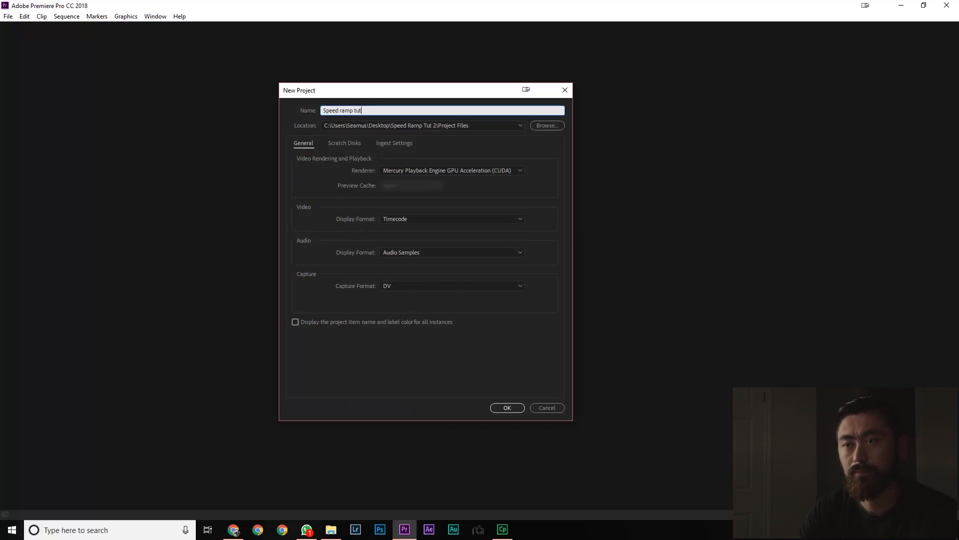
click(506, 408)
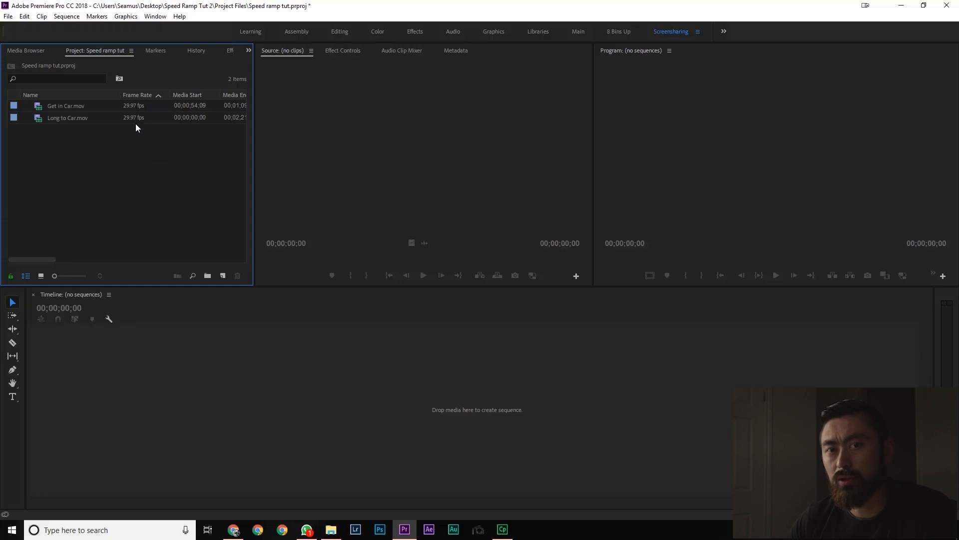
mouse_move(141, 110)
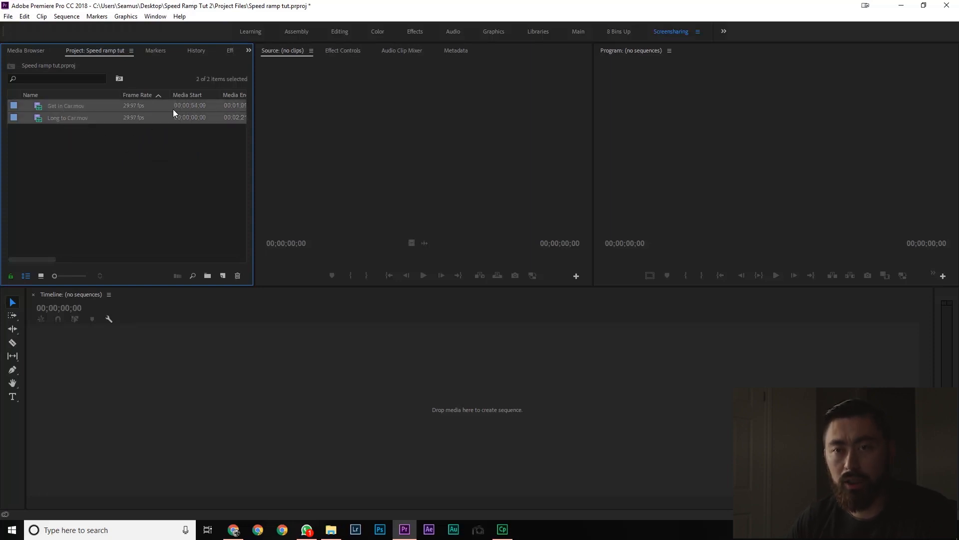
Step: Interpret both selected car clips with an assumed frame rate of 29.97 fps
right_click(65, 105)
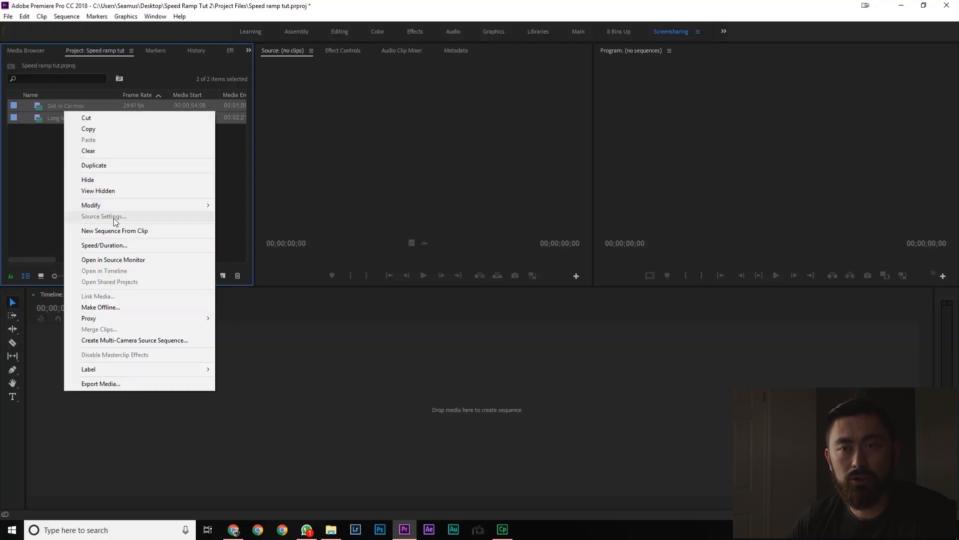
click(90, 204)
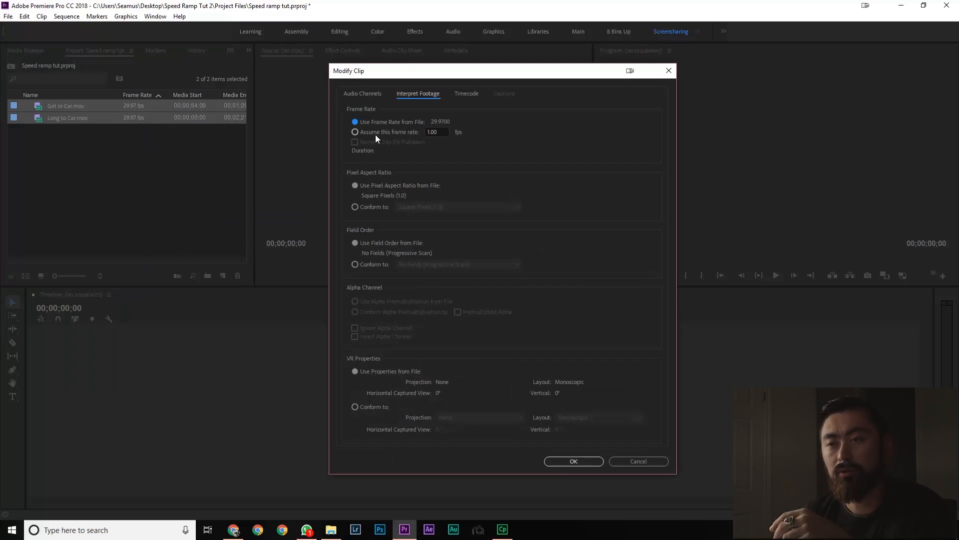
click(354, 132)
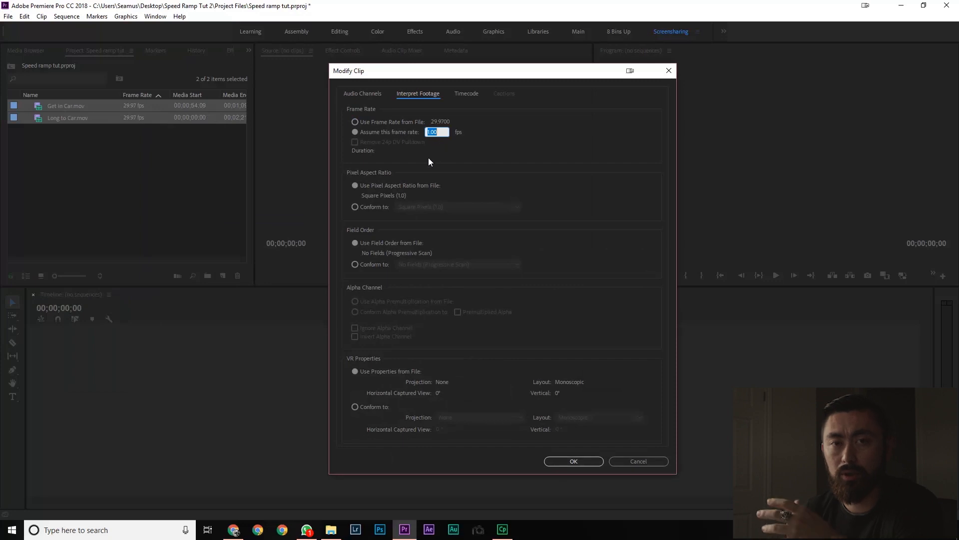
text(29)
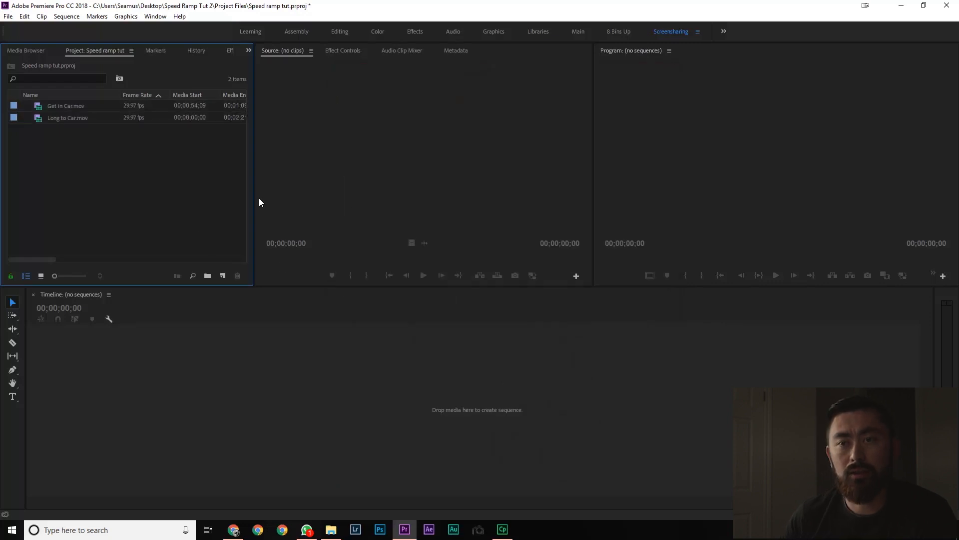
mouse_move(184, 261)
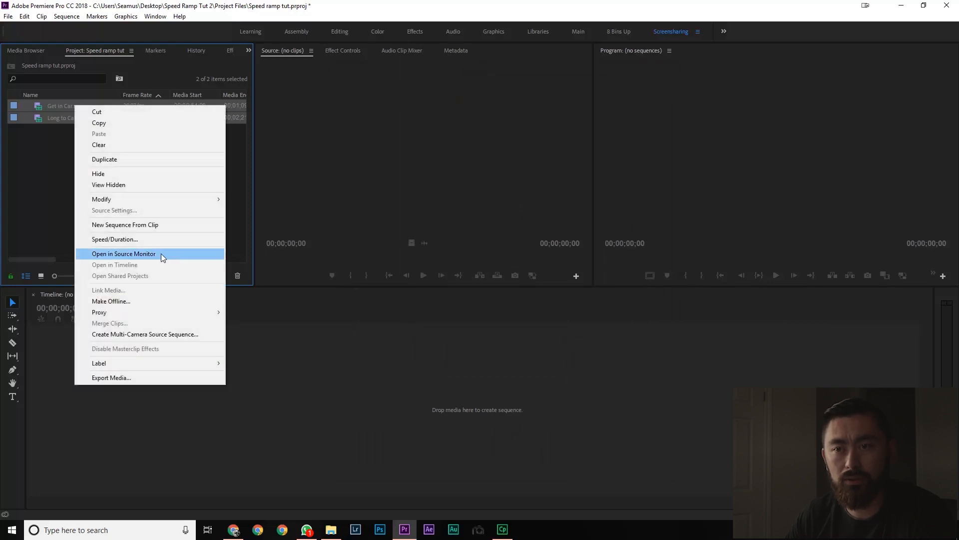
mouse_move(140, 224)
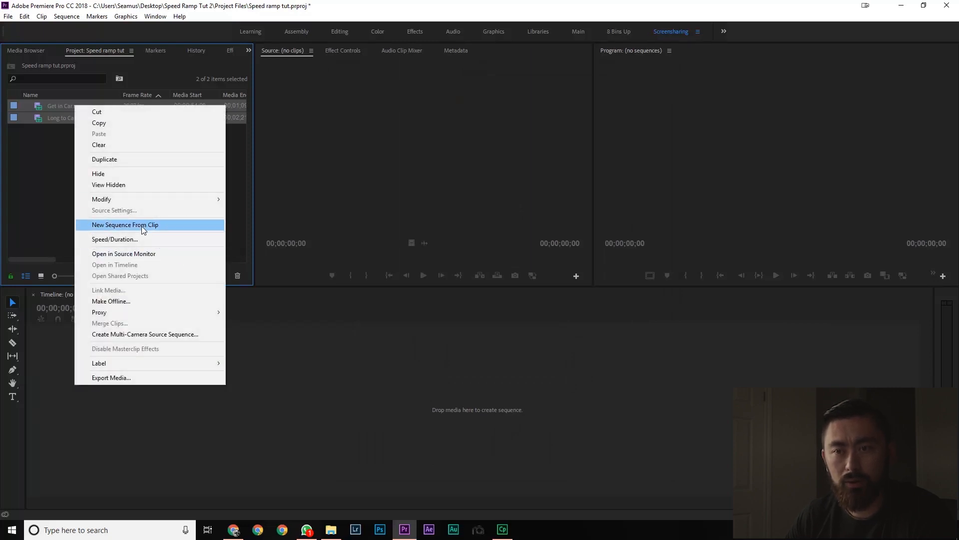
Step: Create the Long to Car sequence from both clips and scrub to where the man reaches the car
click(124, 224)
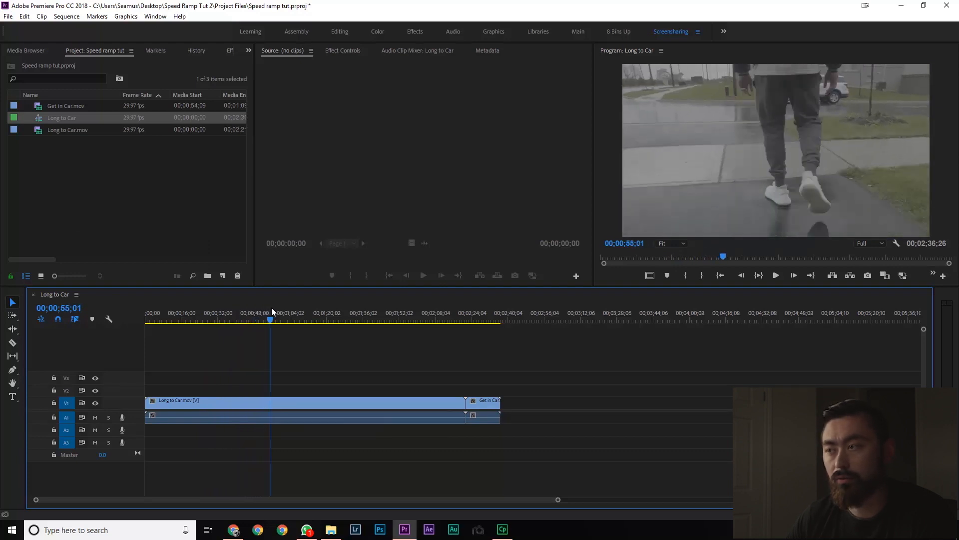
click(360, 320)
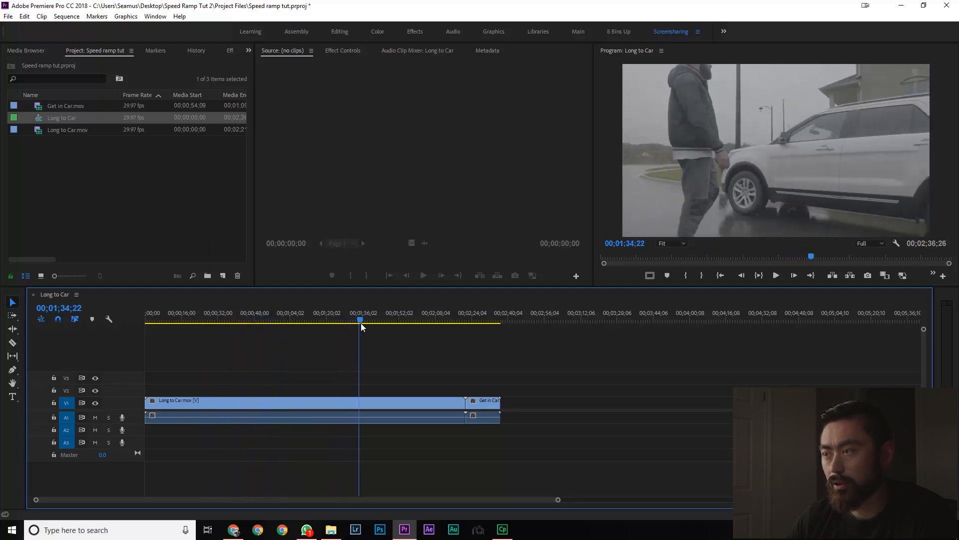
click(424, 320)
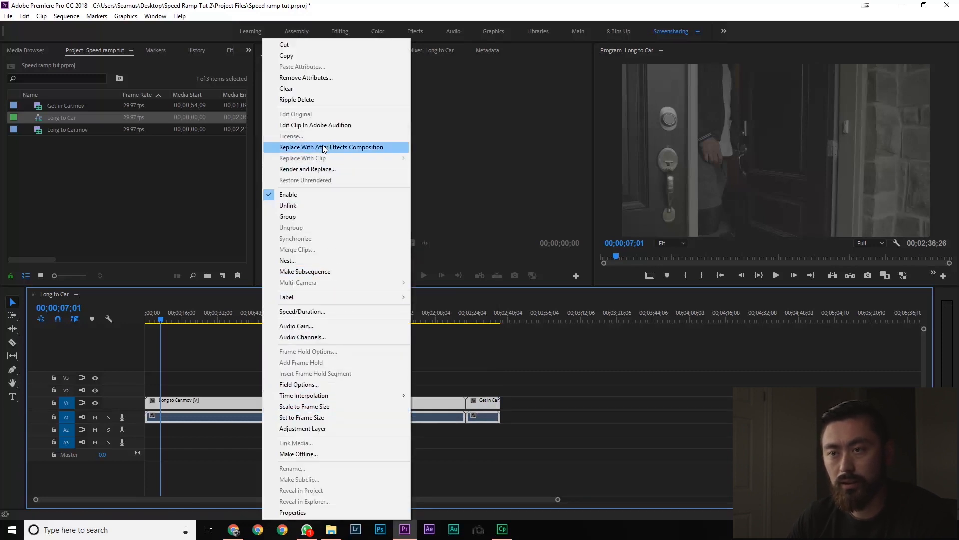
Step: Replace the clips with an After Effects comp saved as speedramptut in Project Files > After Effects
click(331, 147)
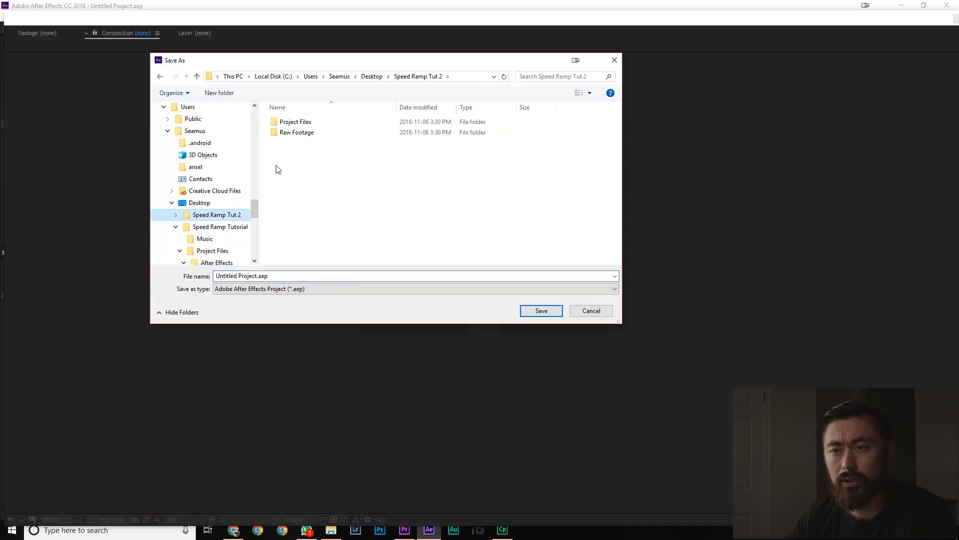
double_click(295, 121)
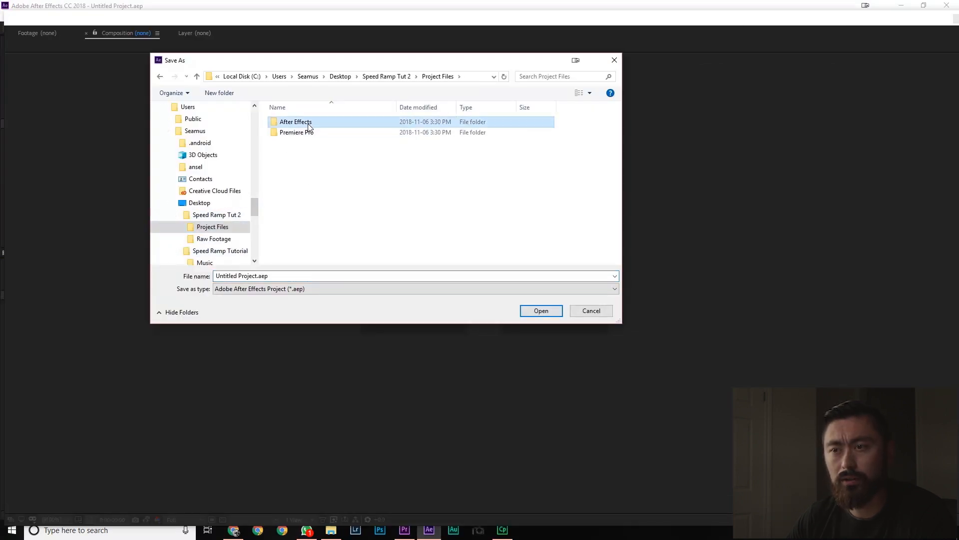
double_click(296, 122)
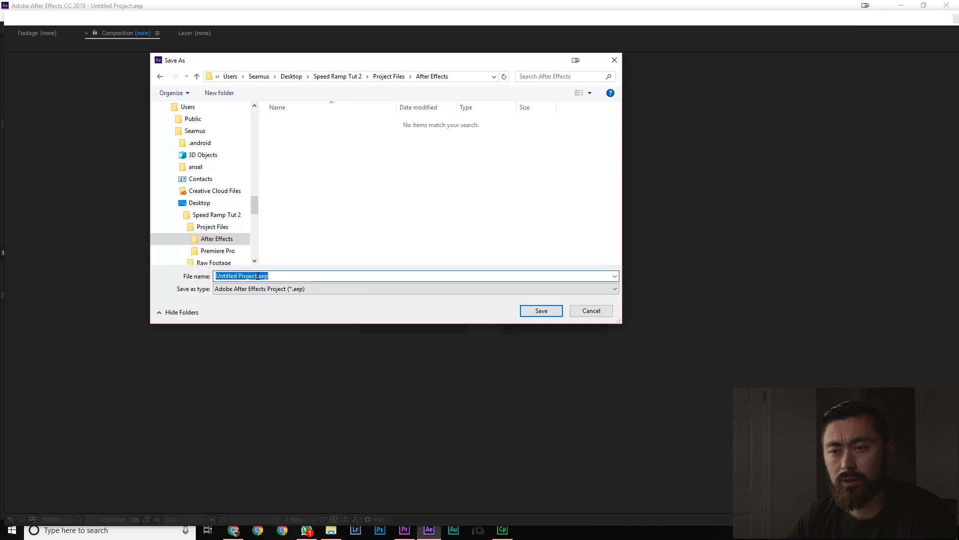
click(216, 239)
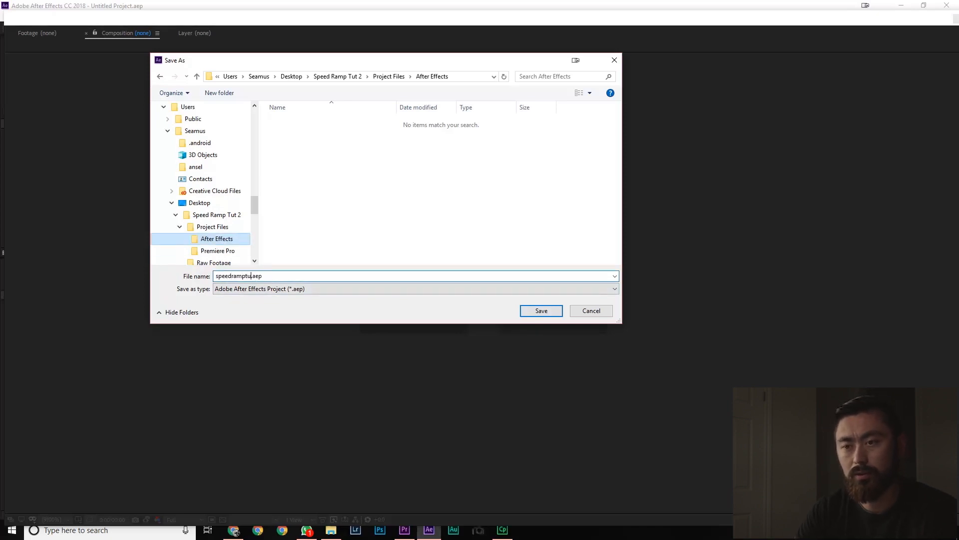
click(540, 311)
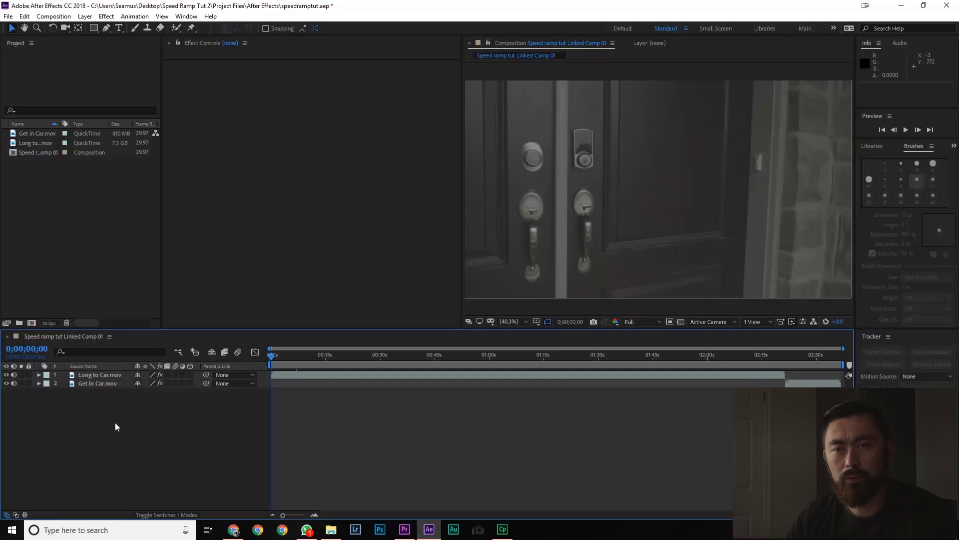
Step: Select both car clip layers and bring up their layer context menu
click(98, 379)
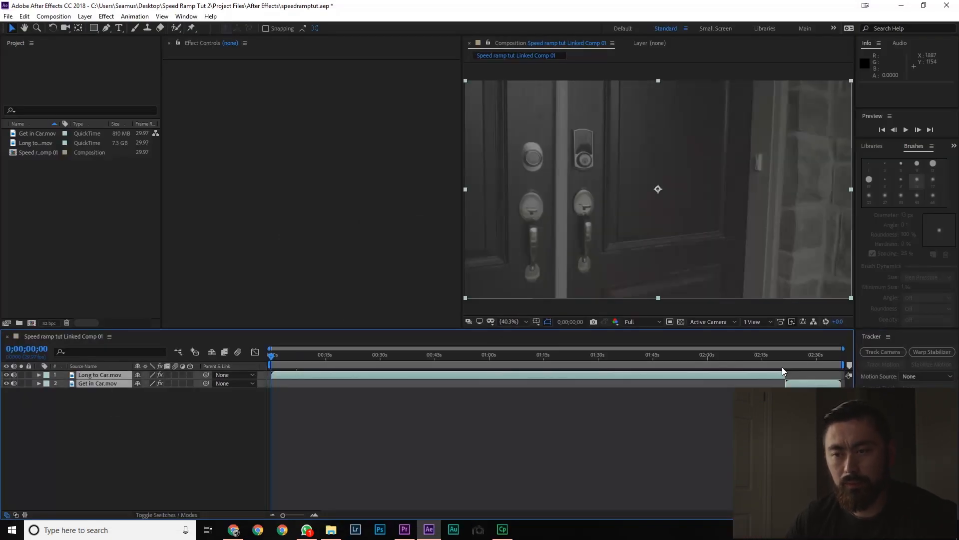
right_click(101, 374)
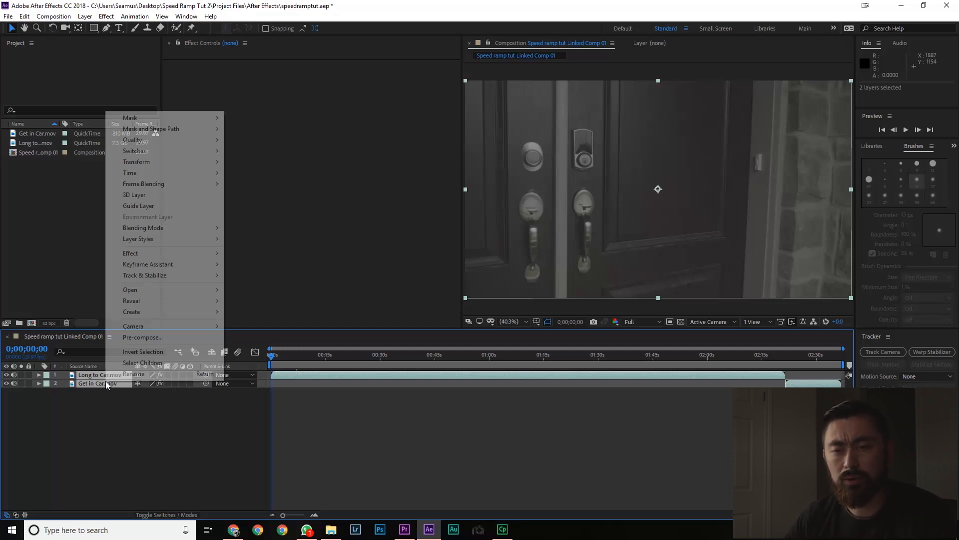
Step: Pre-compose both layers into Pre-comp 1, moving all attributes into the new composition
click(142, 338)
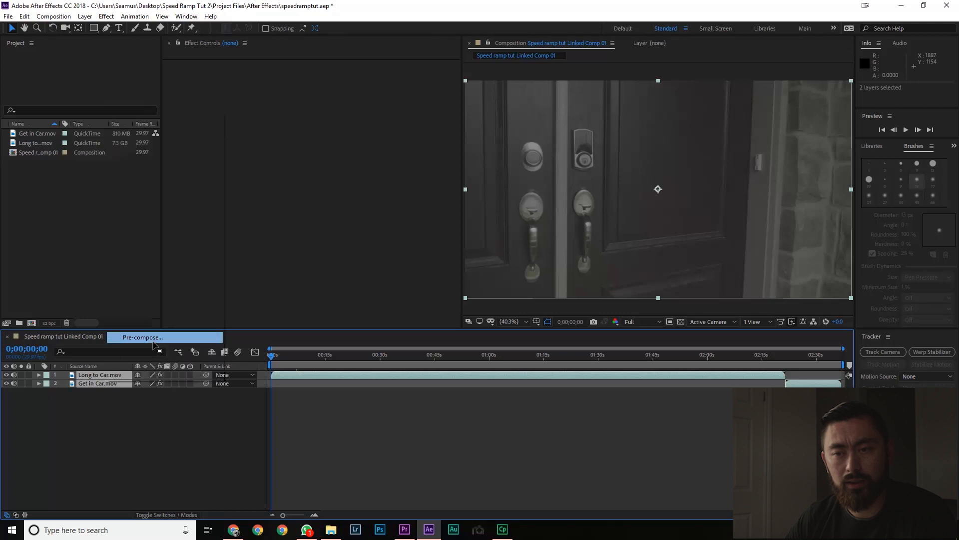
click(142, 337)
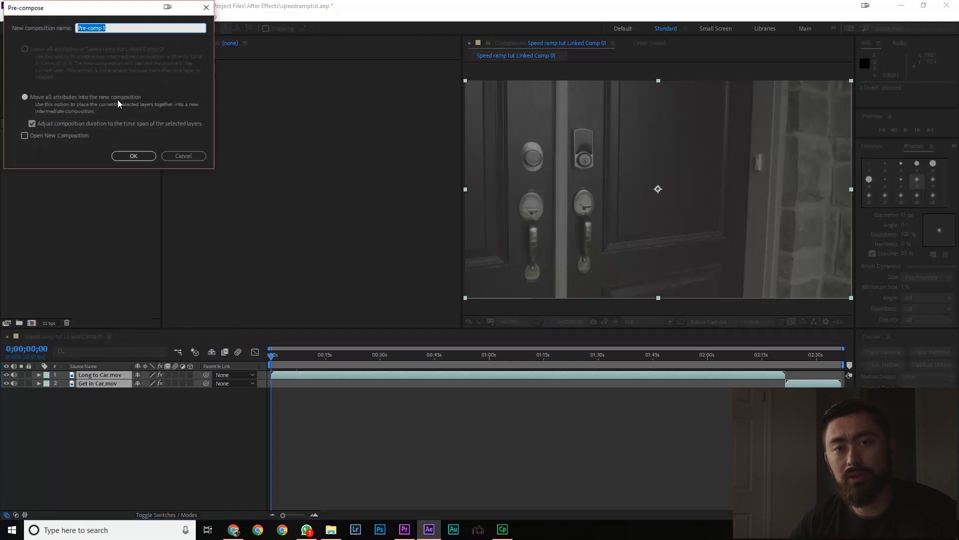
click(134, 156)
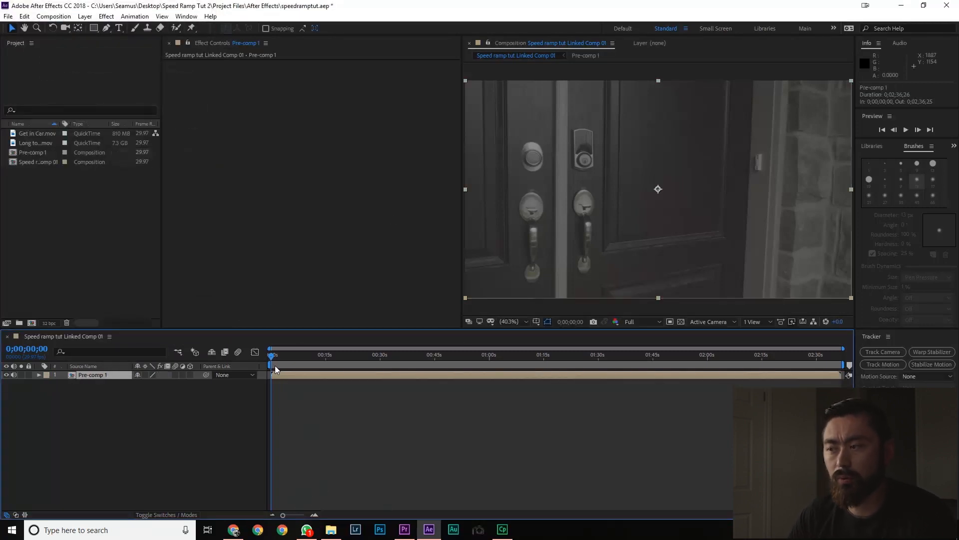
Step: Open Pre-comp 1 and trim its duration to the end of the footage, about 2:23
click(660, 355)
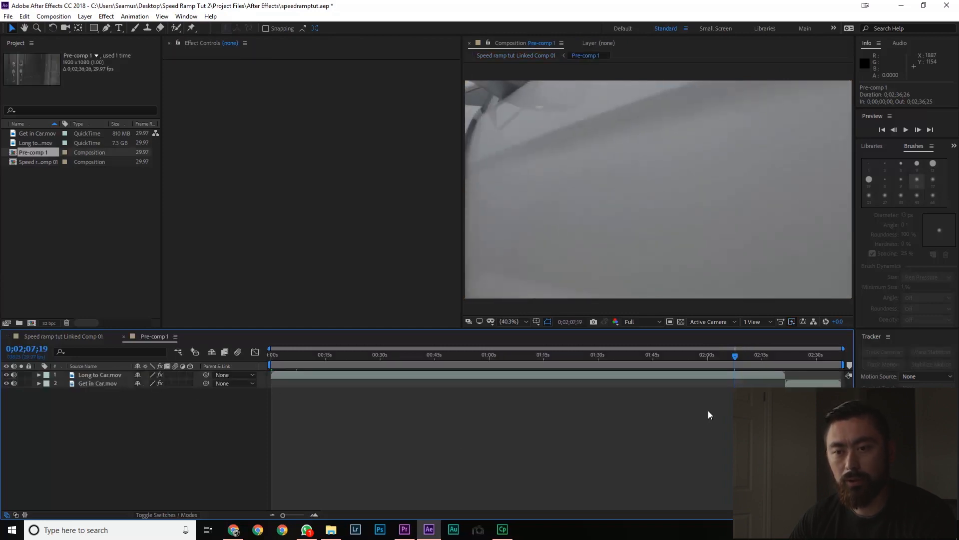
click(725, 355)
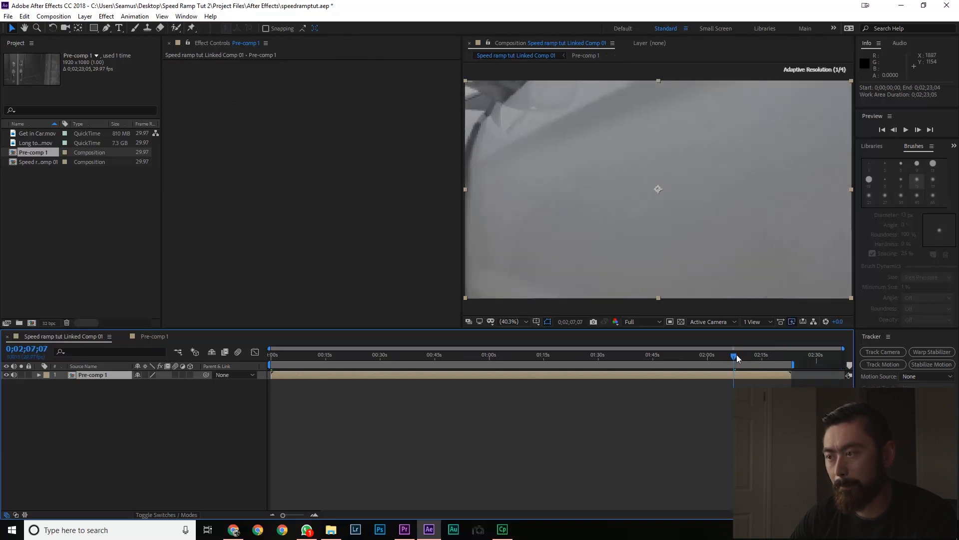
click(732, 354)
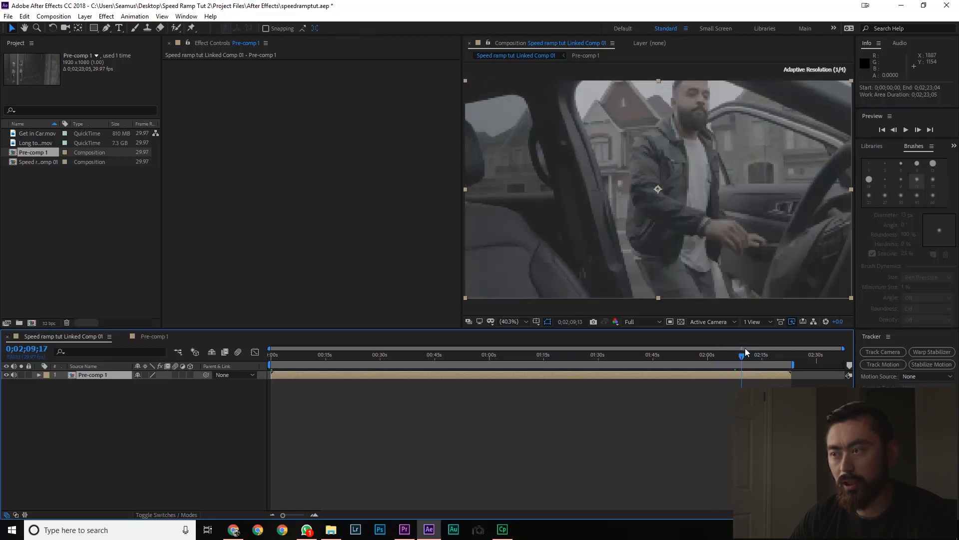
click(748, 355)
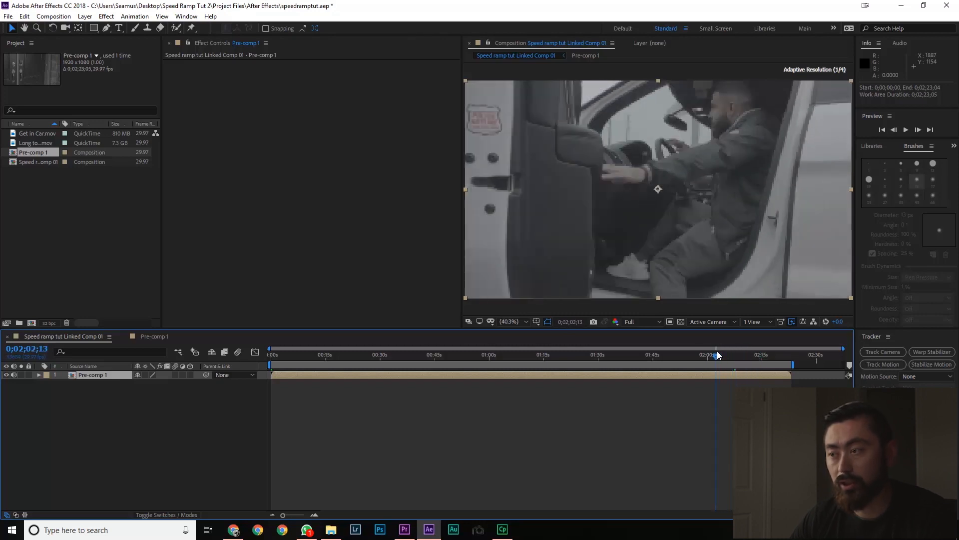
drag(716, 355, 761, 354)
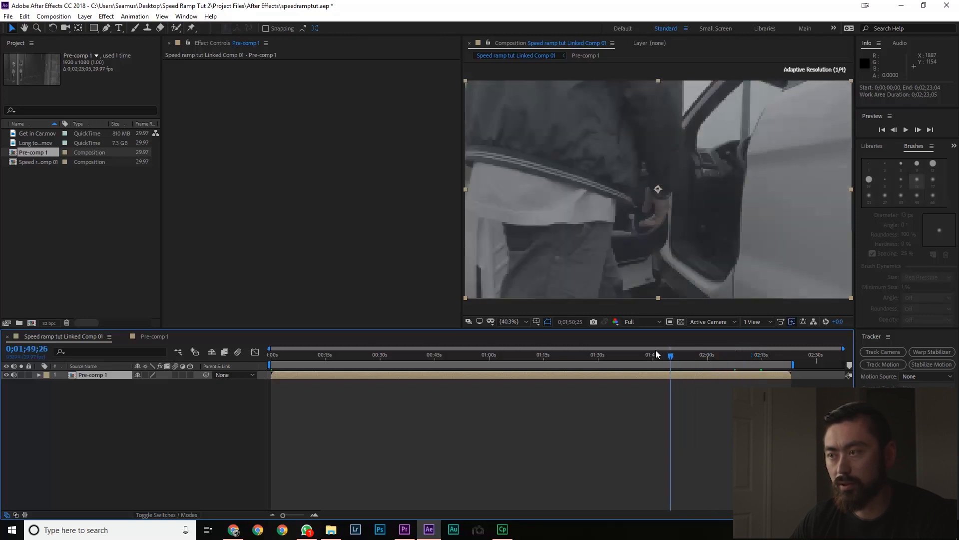
click(365, 354)
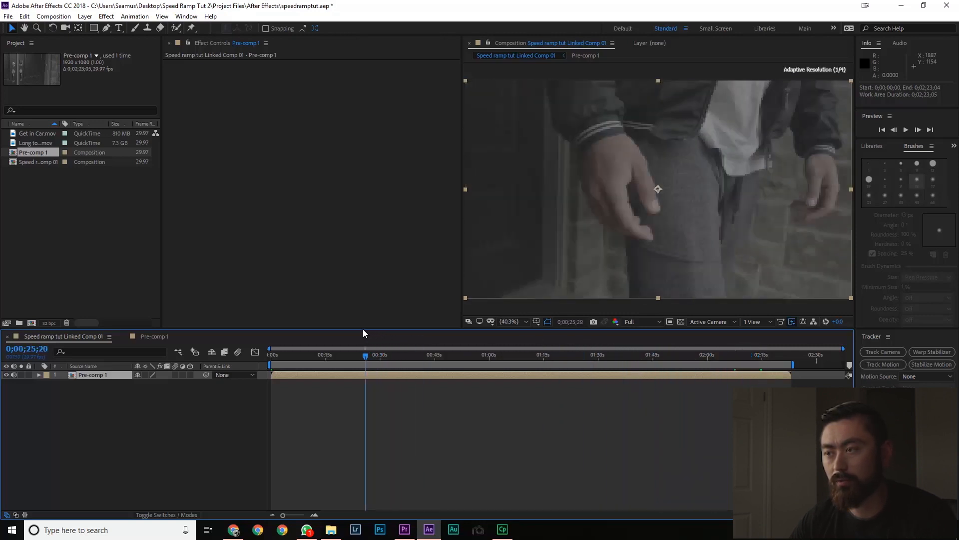
click(280, 354)
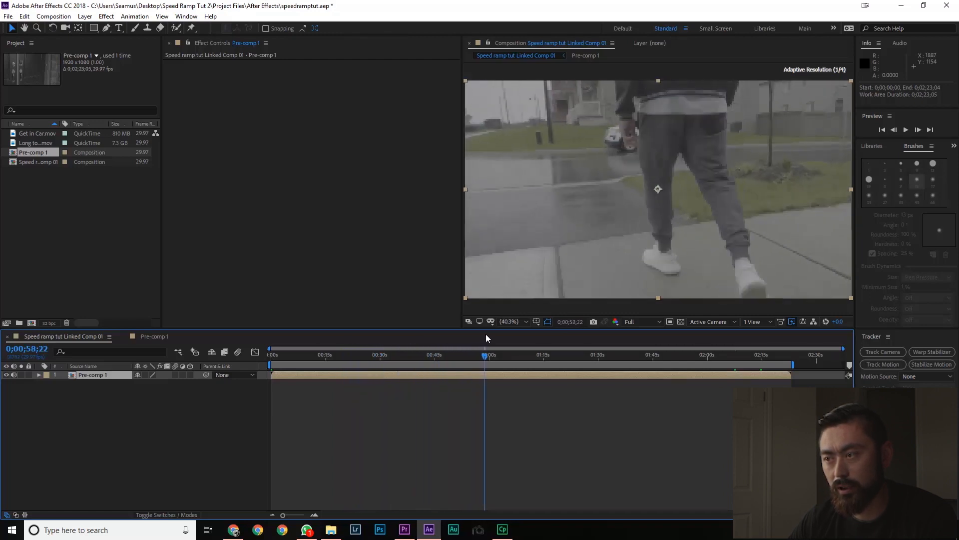
click(591, 355)
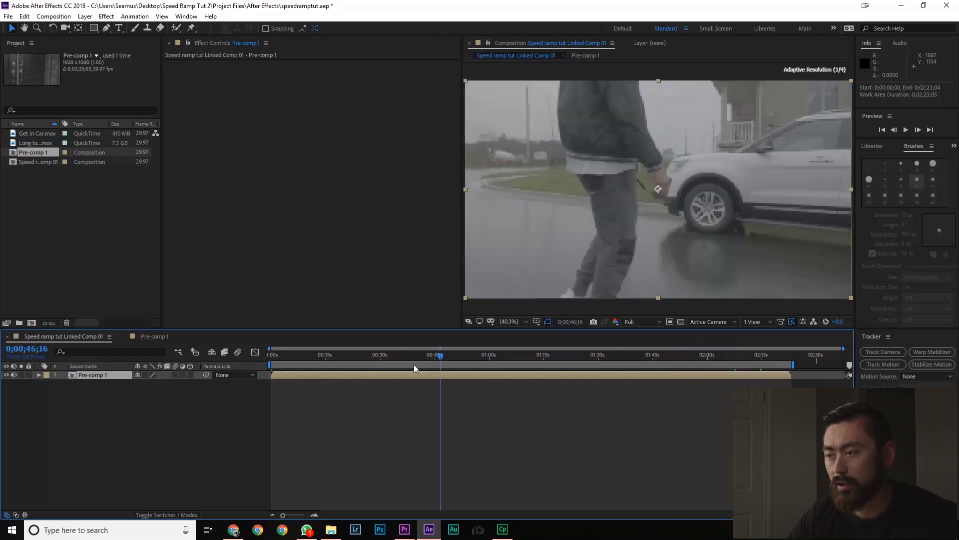
Step: Enable time remapping on the Pre-comp 1 layer
right_click(92, 374)
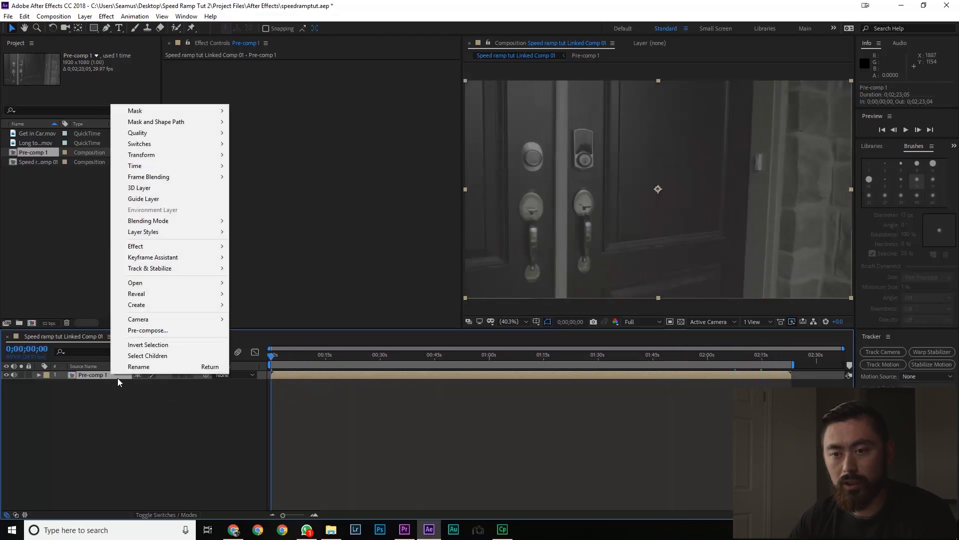
mouse_move(134, 166)
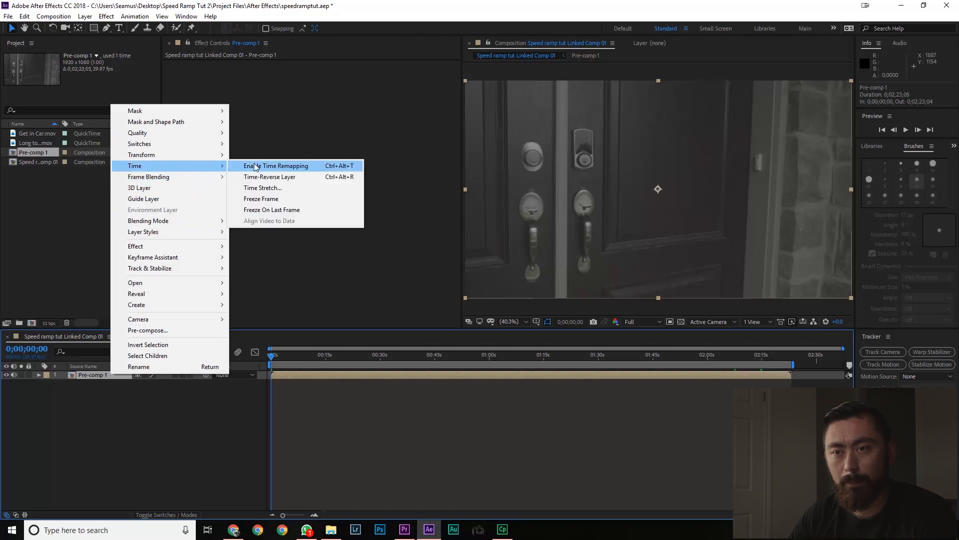
click(275, 165)
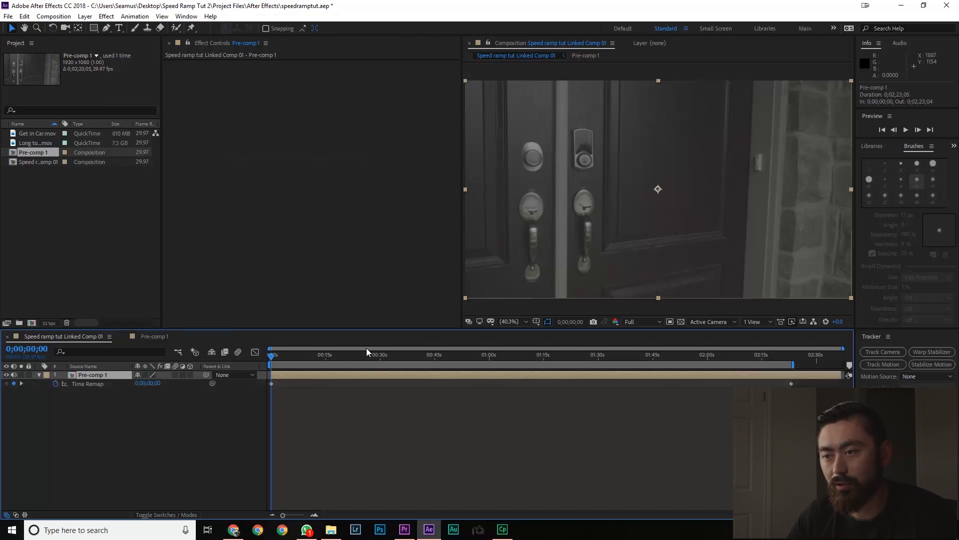
Step: Add Time Remap keyframes around action moments near 29 seconds, 1:45 and the clip's end
click(321, 355)
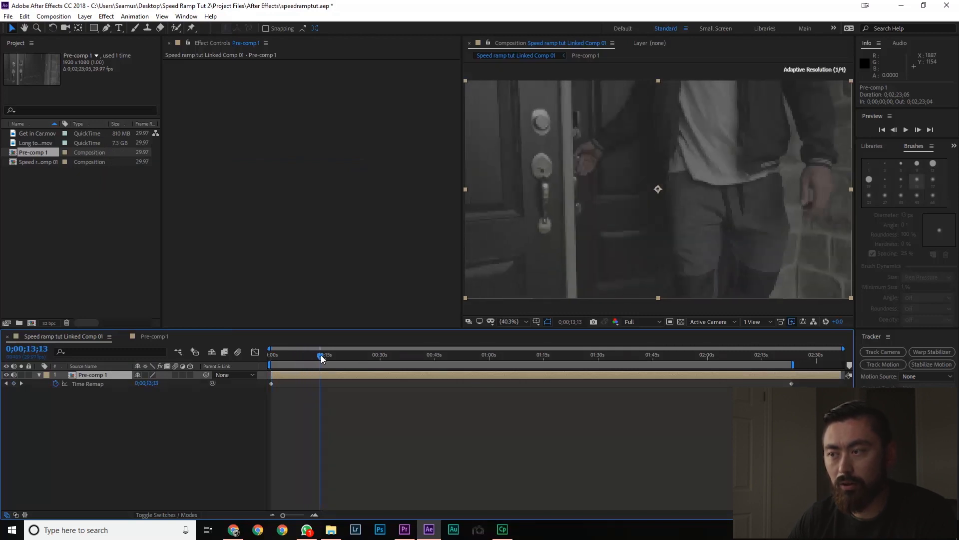
drag(321, 355, 363, 355)
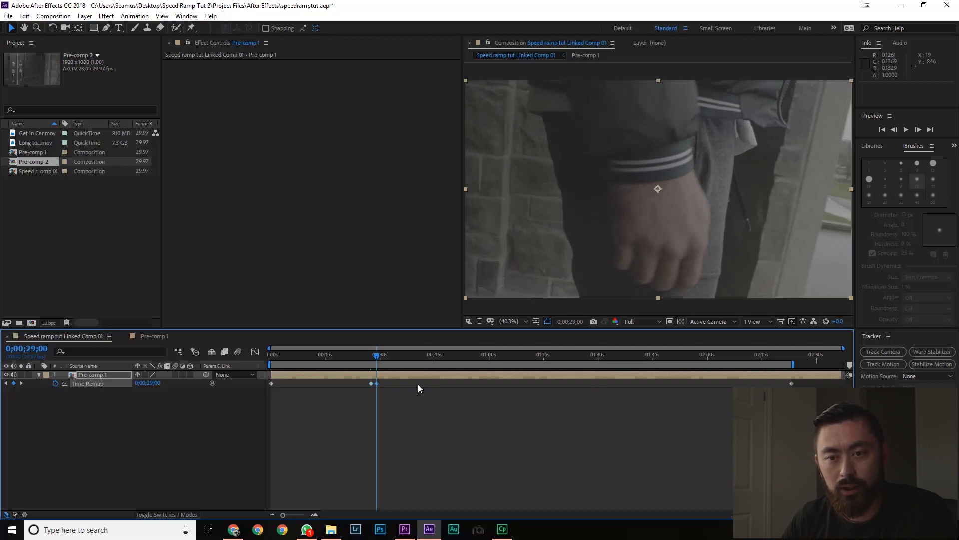
click(422, 355)
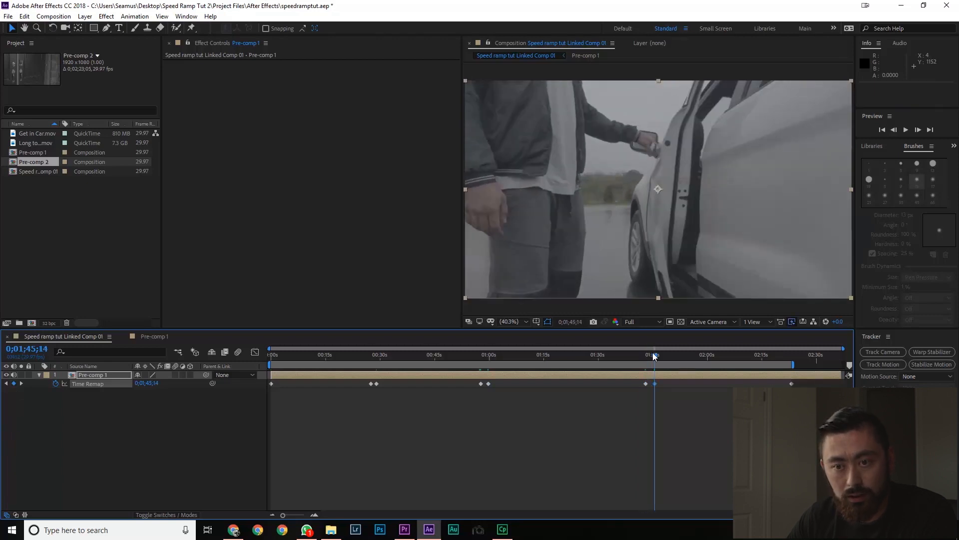
click(701, 361)
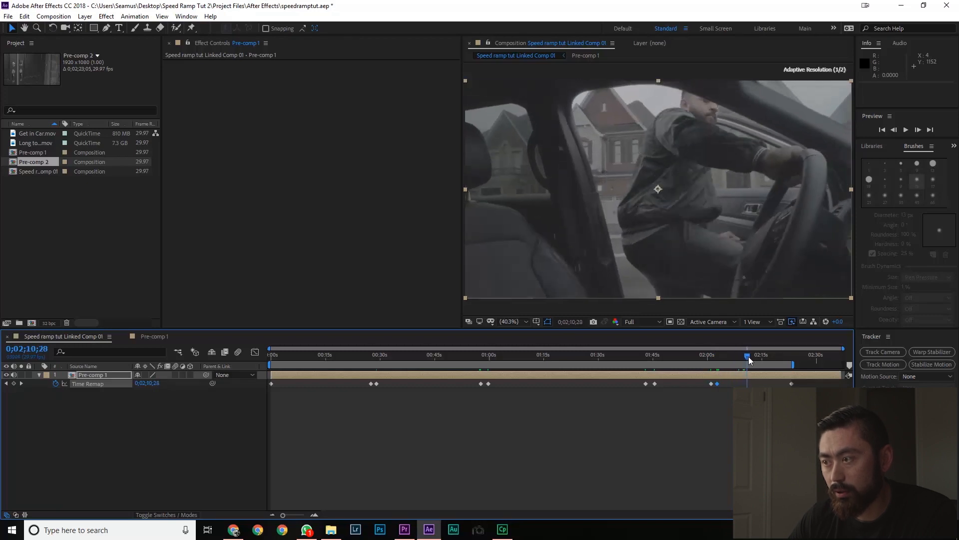
drag(746, 364, 762, 365)
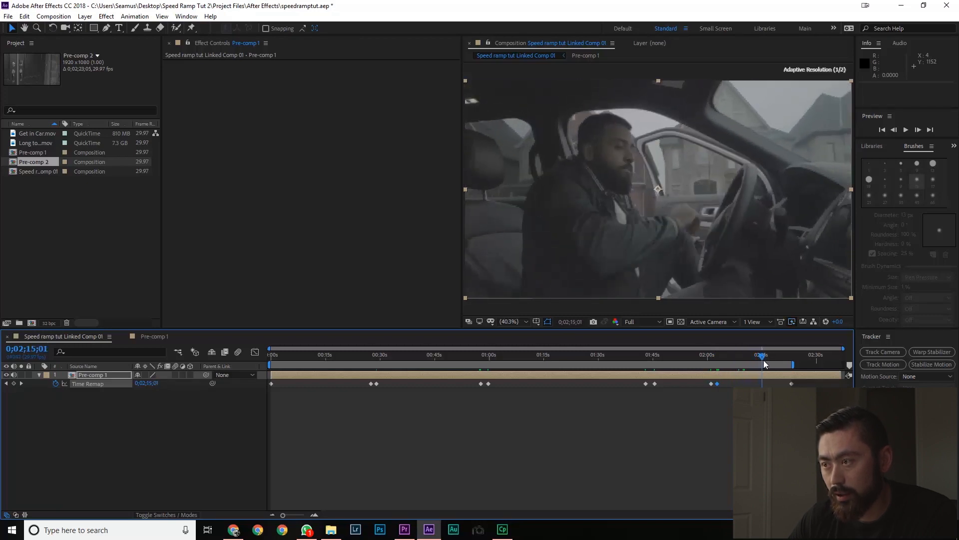
drag(761, 365, 772, 365)
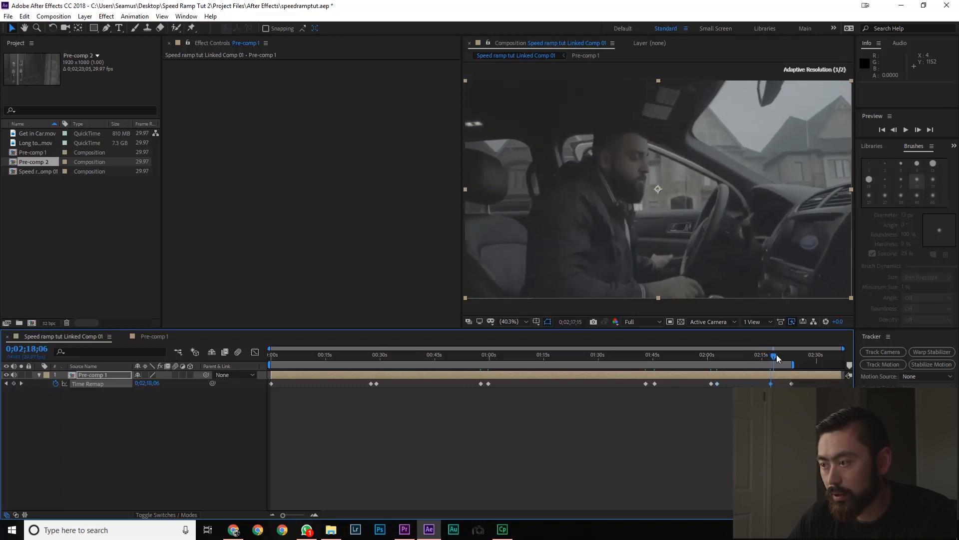
drag(777, 358, 791, 357)
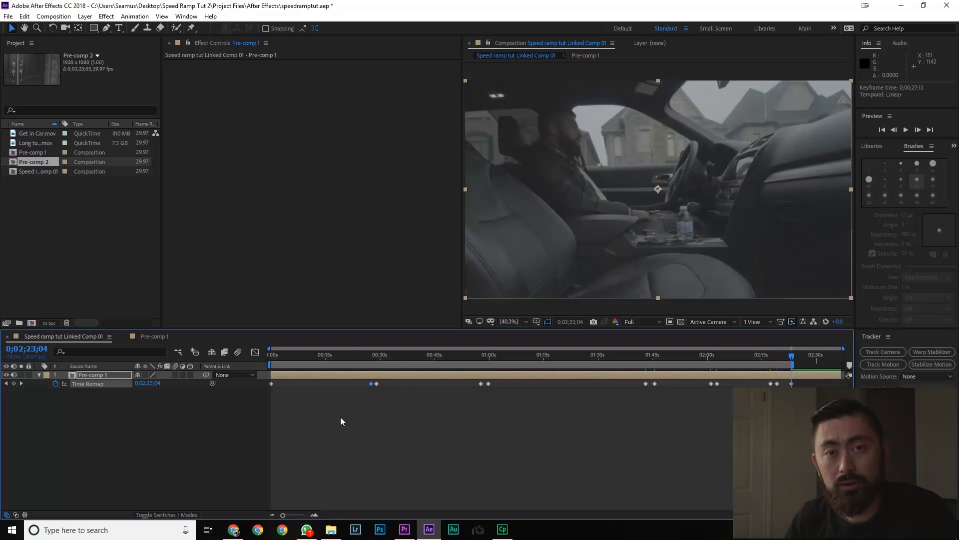
Step: Easy Ease the Time Remap keyframes and drag pairs closer so the layer runs about 18 seconds
right_click(373, 383)
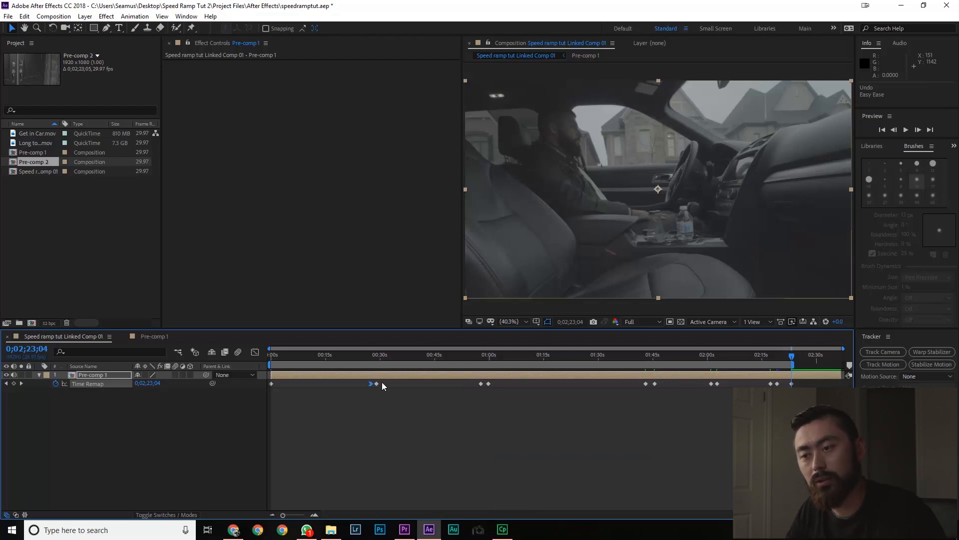
right_click(370, 383)
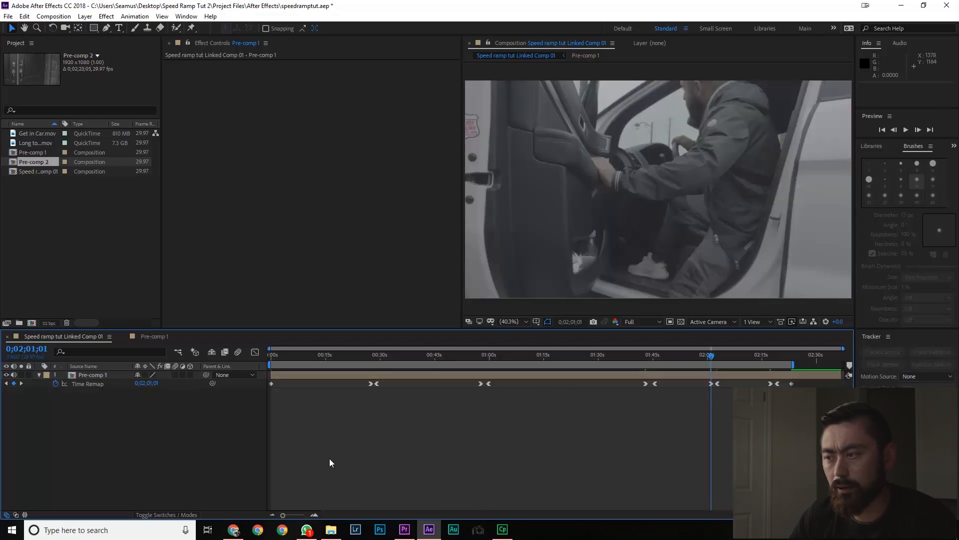
click(373, 384)
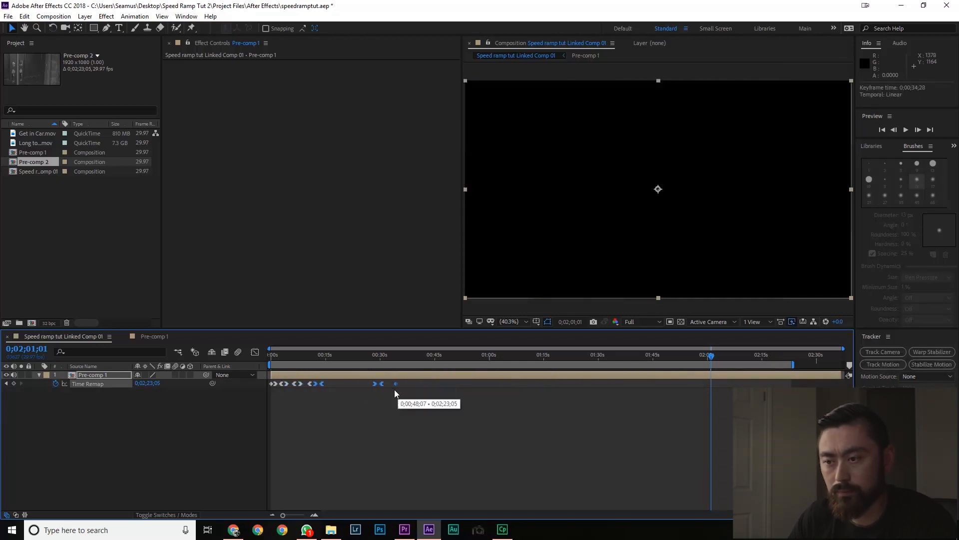
click(313, 354)
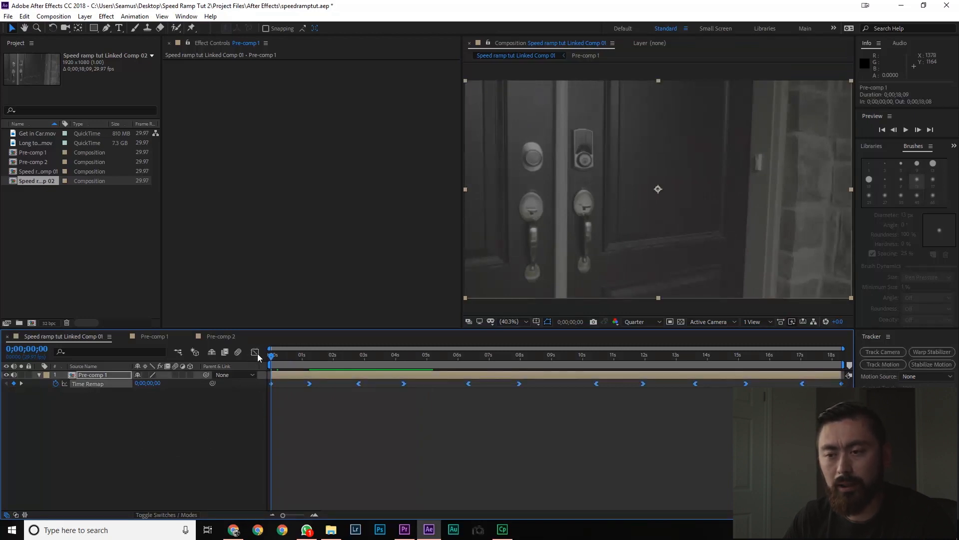
Step: Display Pre-comp 1's Time Remap as a speed graph in the Graph Editor
click(255, 352)
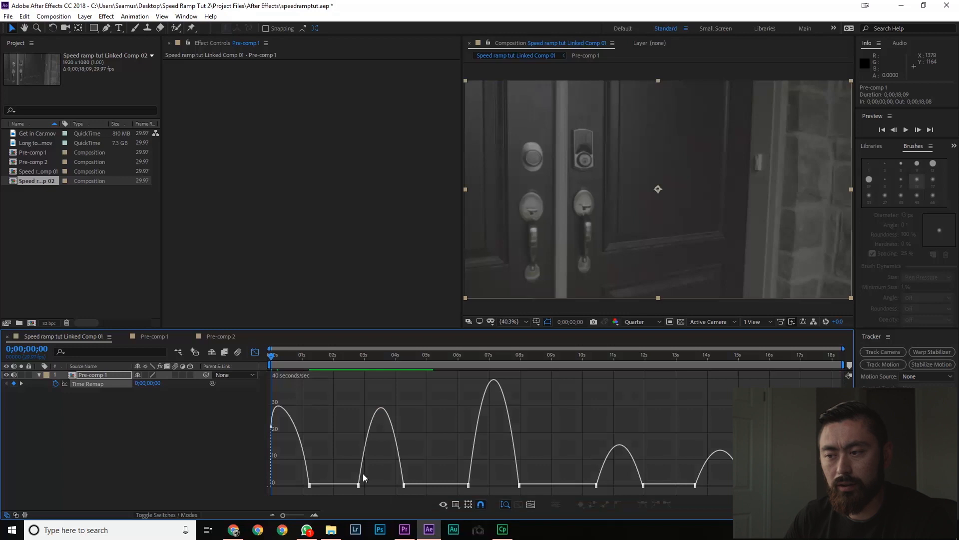
click(531, 504)
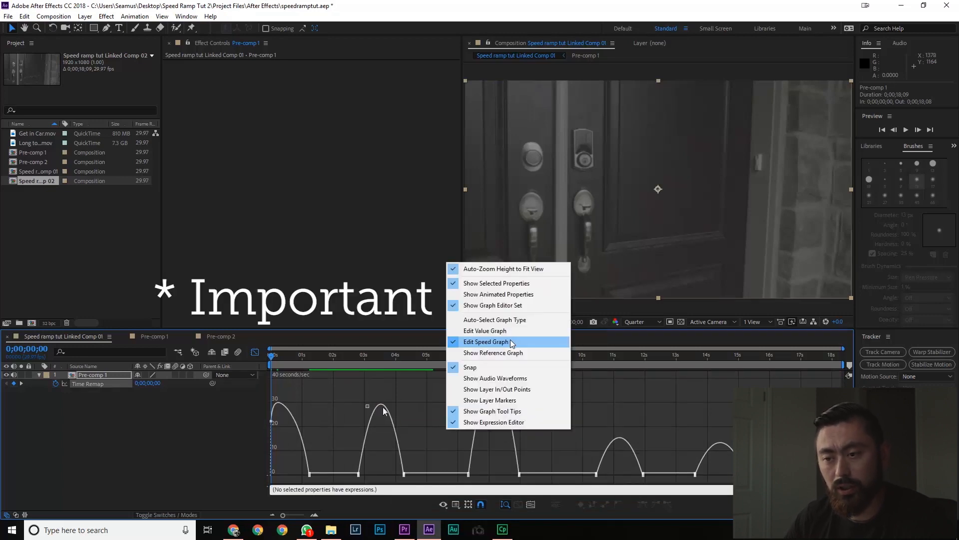
click(488, 342)
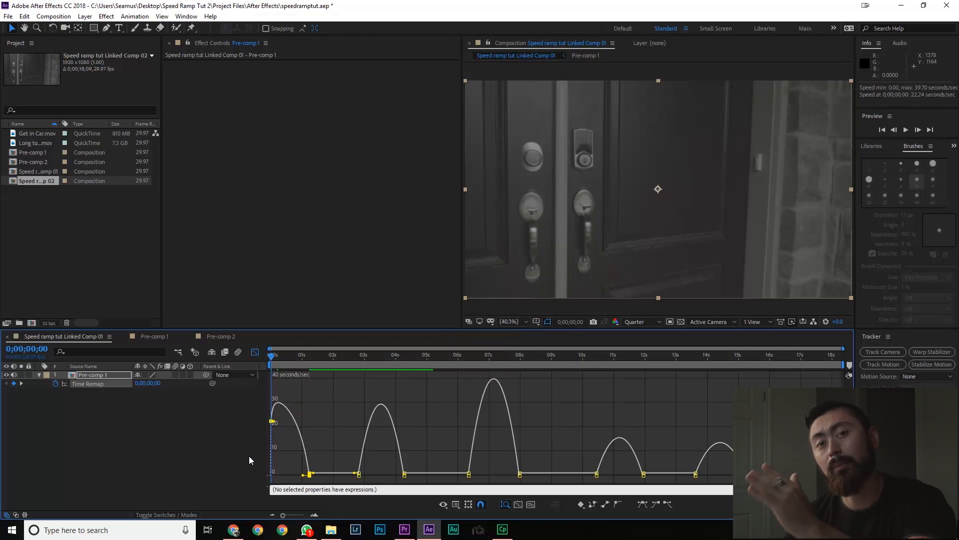
mouse_move(249, 449)
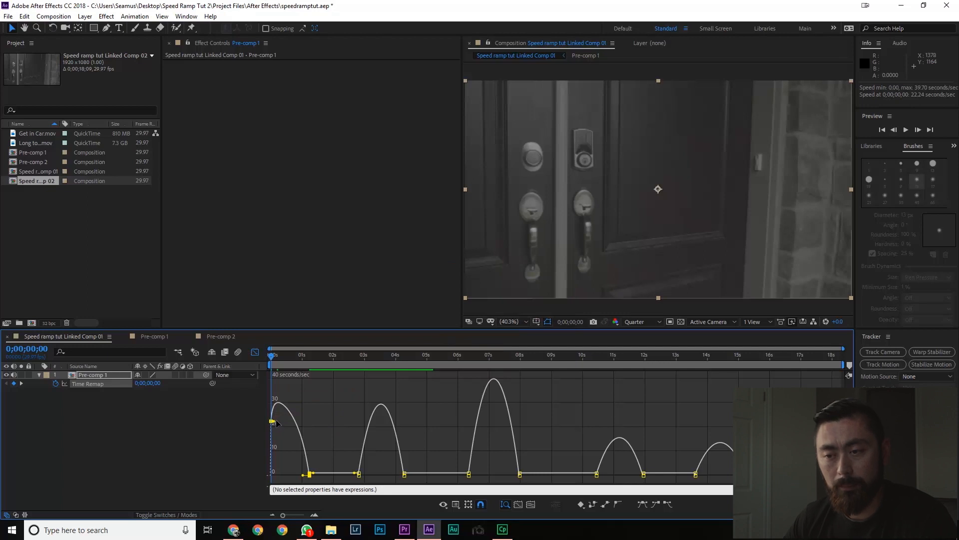
Step: Drag the speed-graph influence handles so each ramp becomes a narrow spike up to about 370
drag(272, 422, 273, 422)
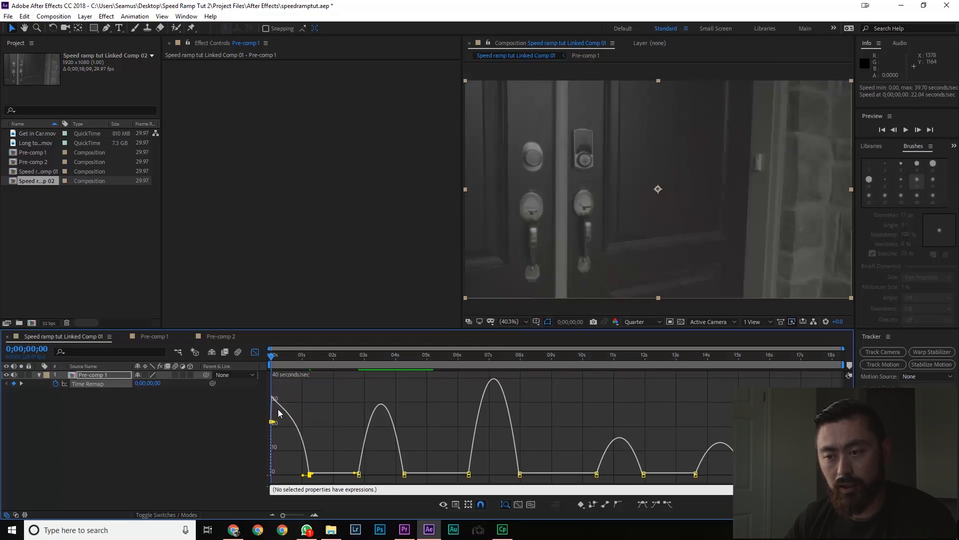
mouse_move(273, 422)
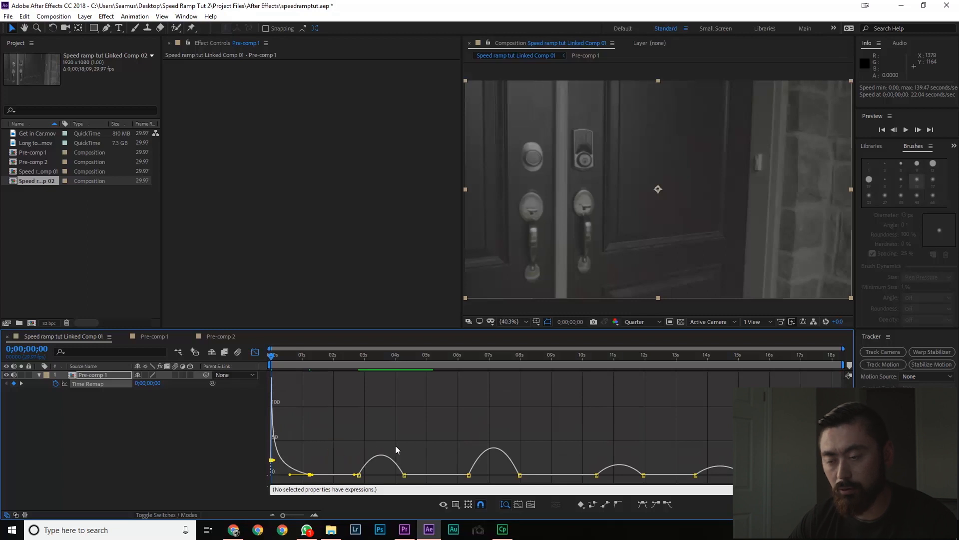
mouse_move(361, 464)
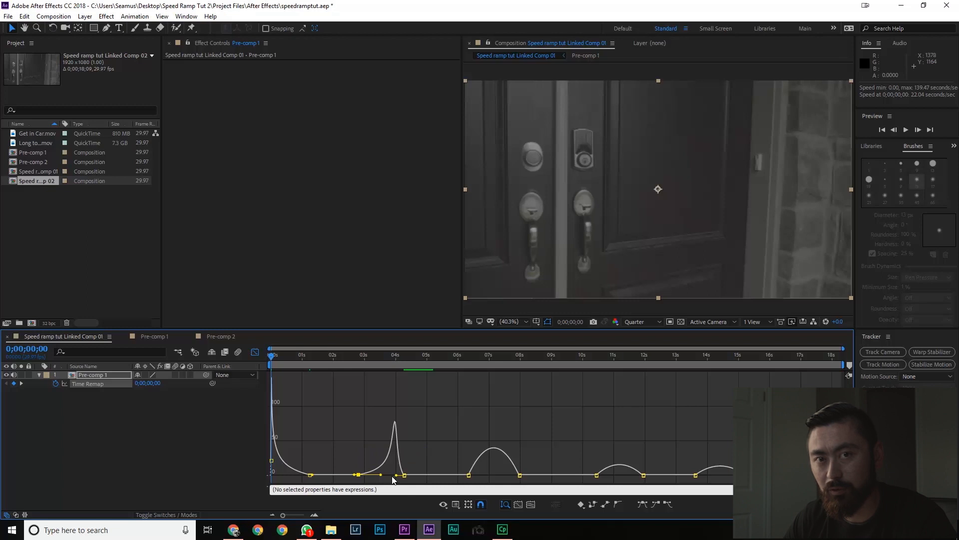
mouse_move(398, 475)
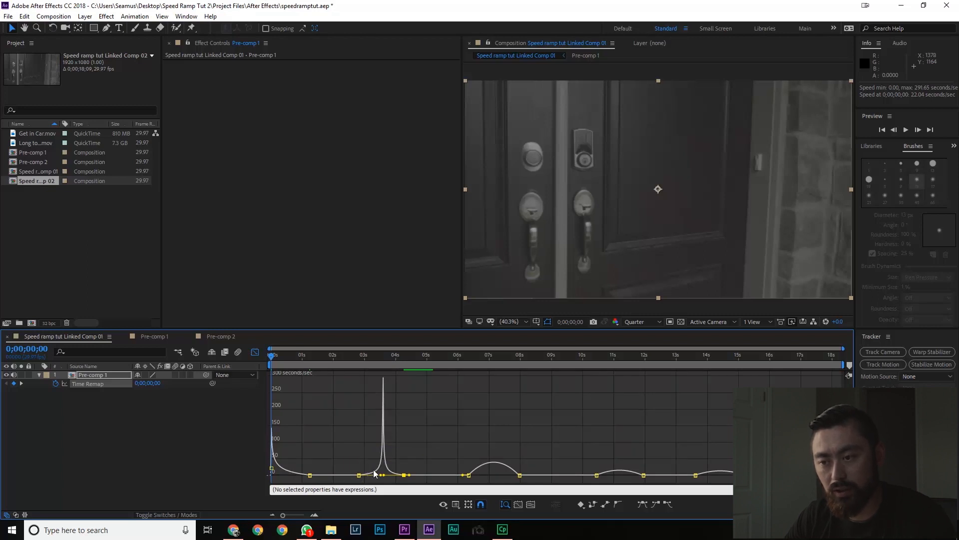
mouse_move(382, 439)
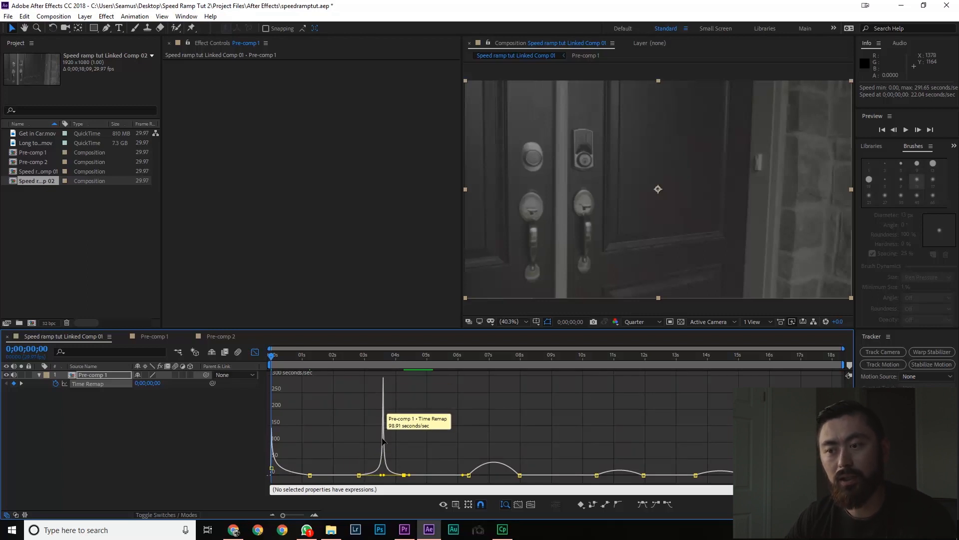
mouse_move(408, 460)
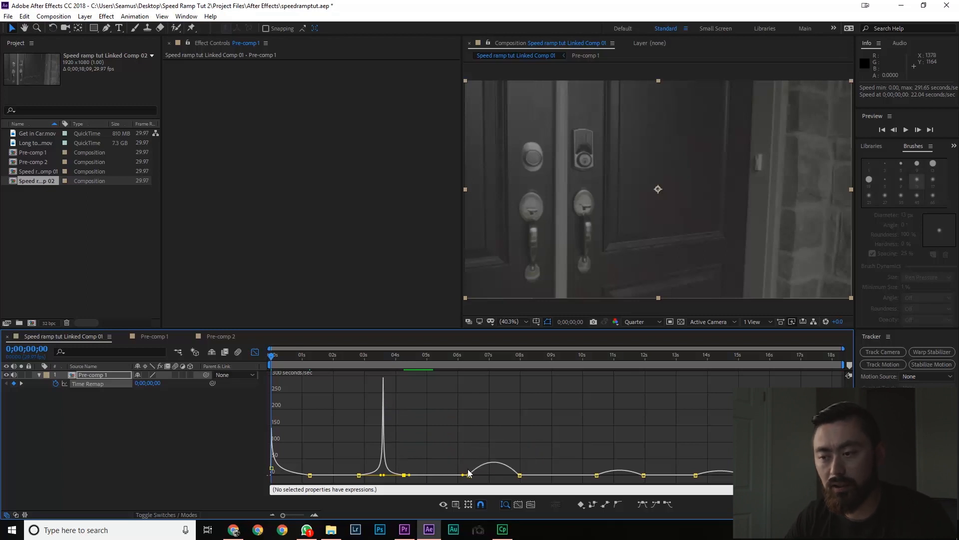
mouse_move(443, 484)
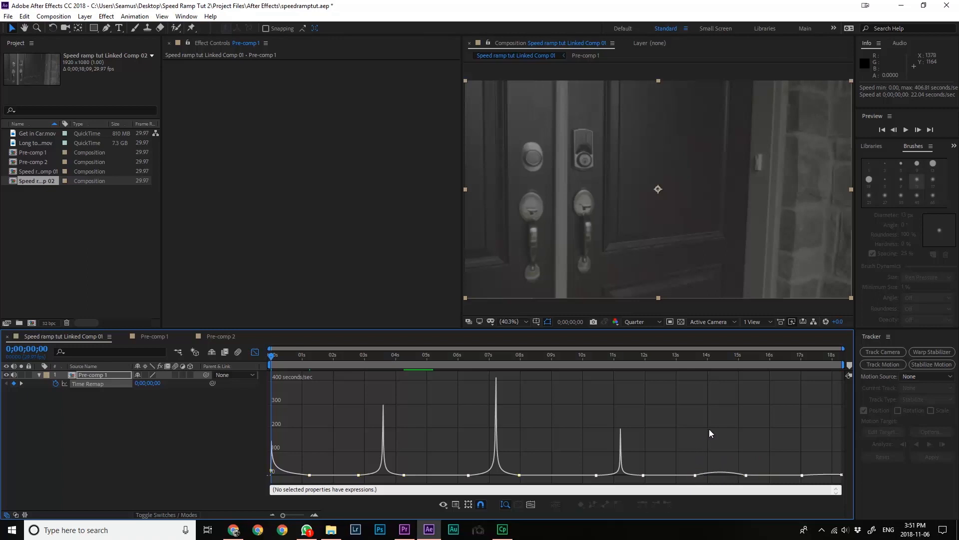
mouse_move(701, 476)
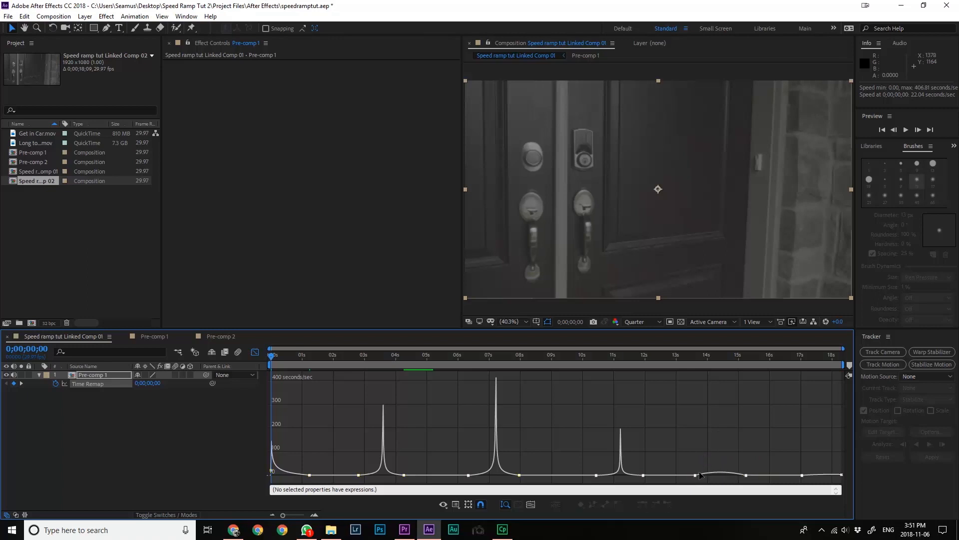
click(696, 474)
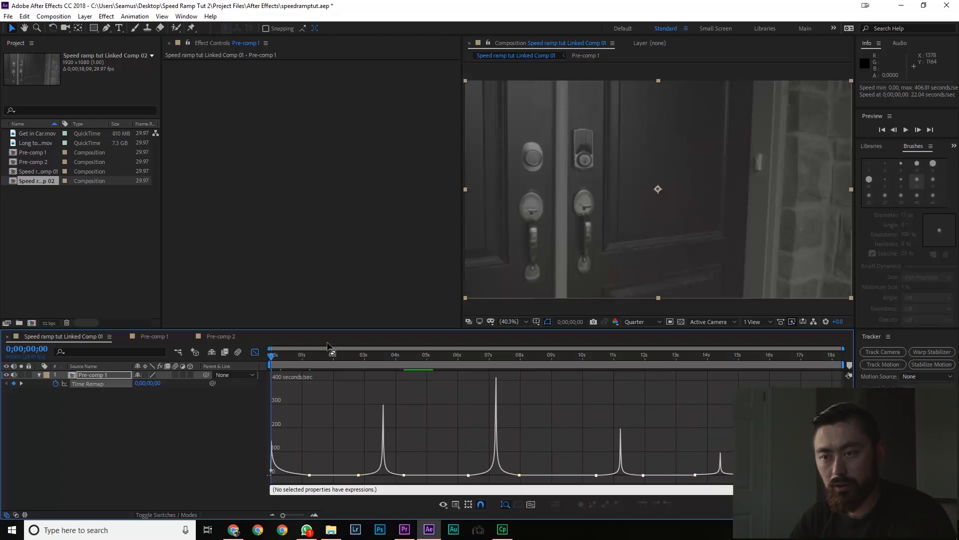
Step: Add the speed-ramped composition to the Adobe Media Encoder queue
click(906, 129)
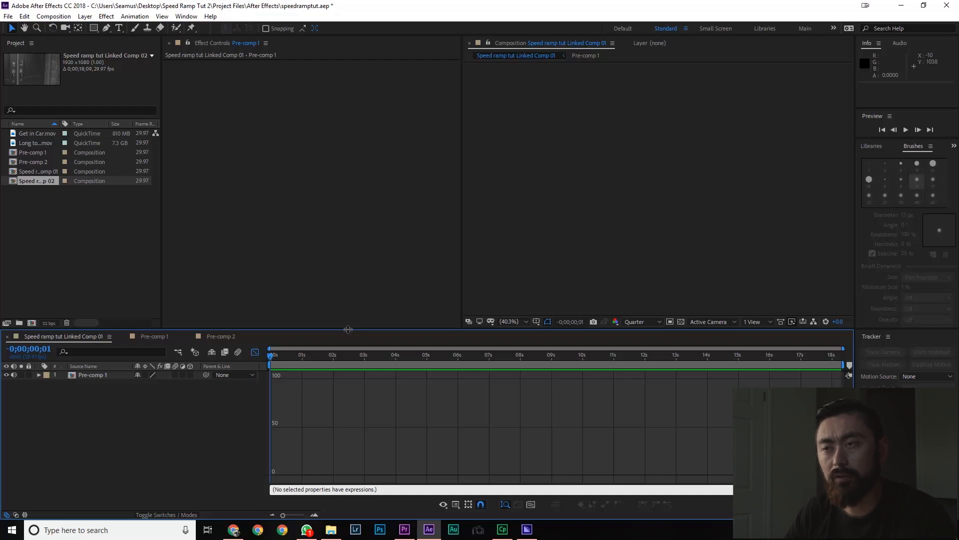
mouse_move(403, 330)
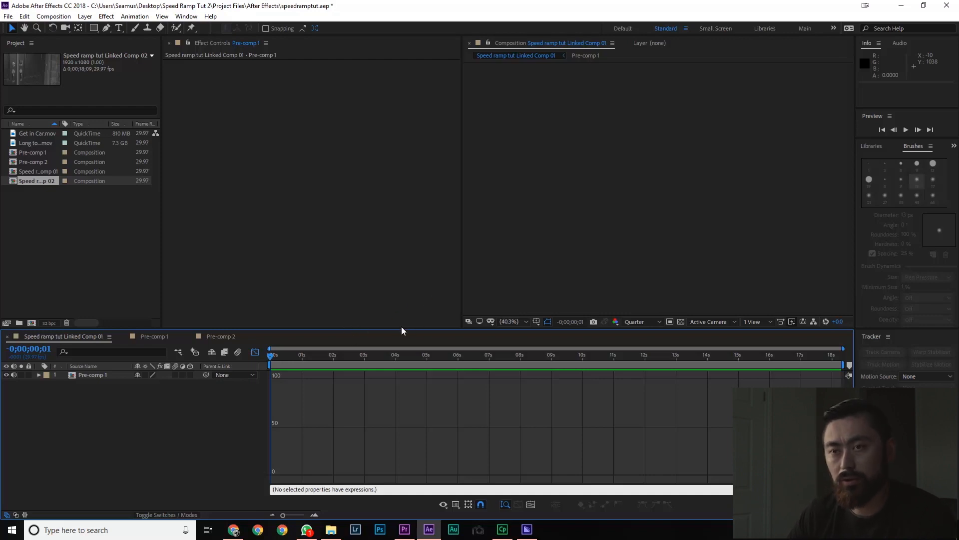
Step: Set the queued Linked Comp 01 output location to Speed Ramp Tut 2's Raw Footage folder
click(526, 529)
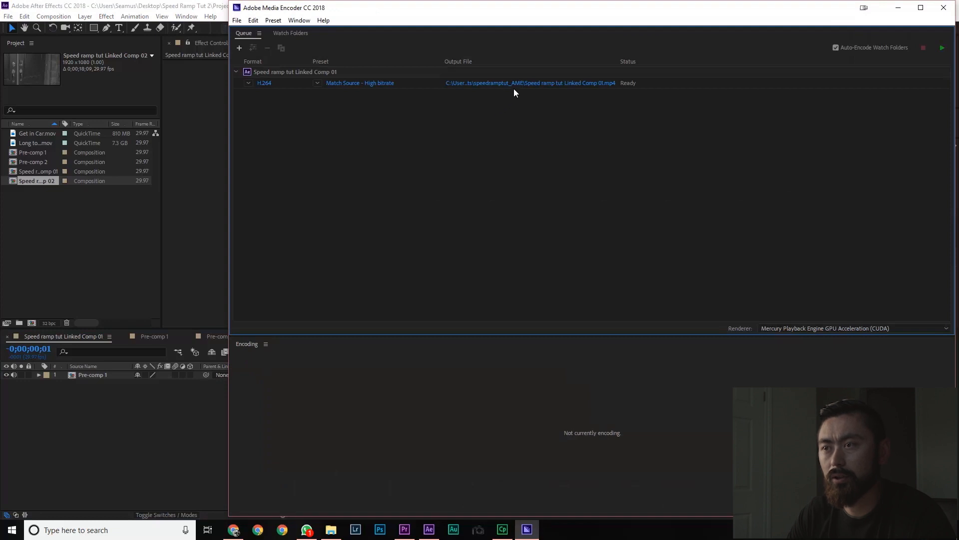
click(531, 83)
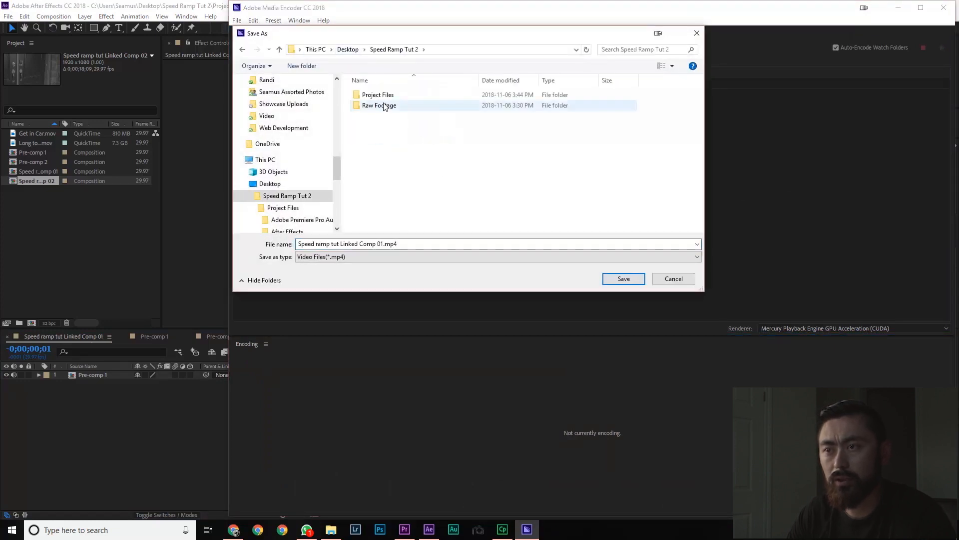
double_click(378, 106)
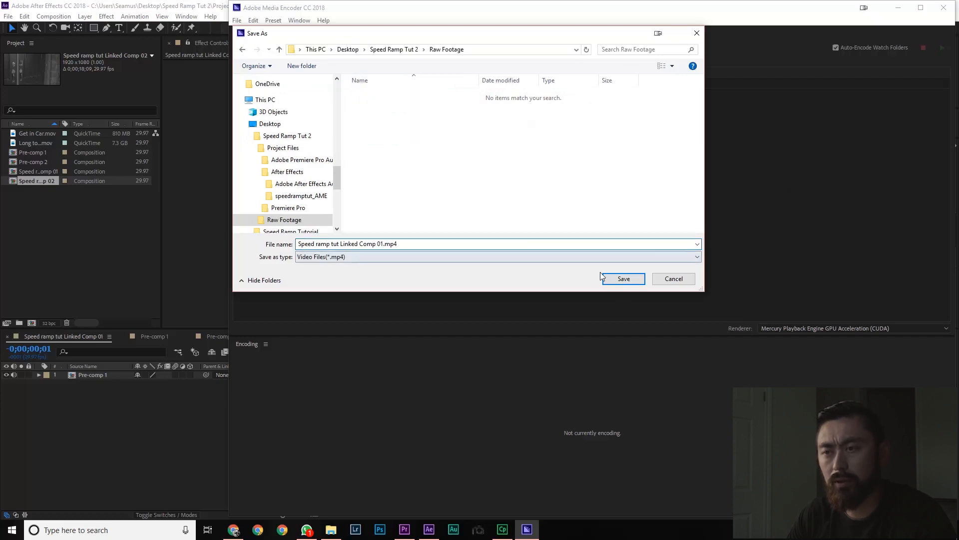
click(623, 278)
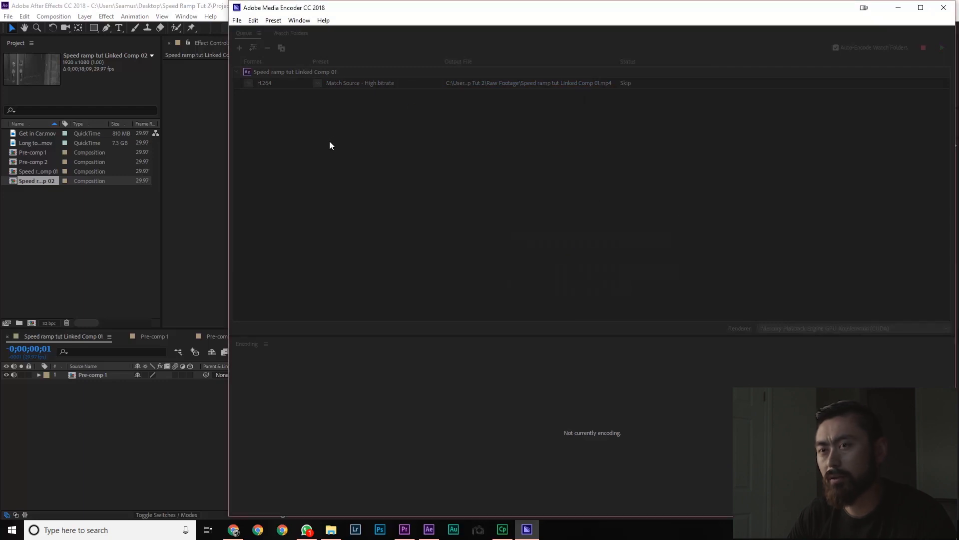
mouse_move(324, 174)
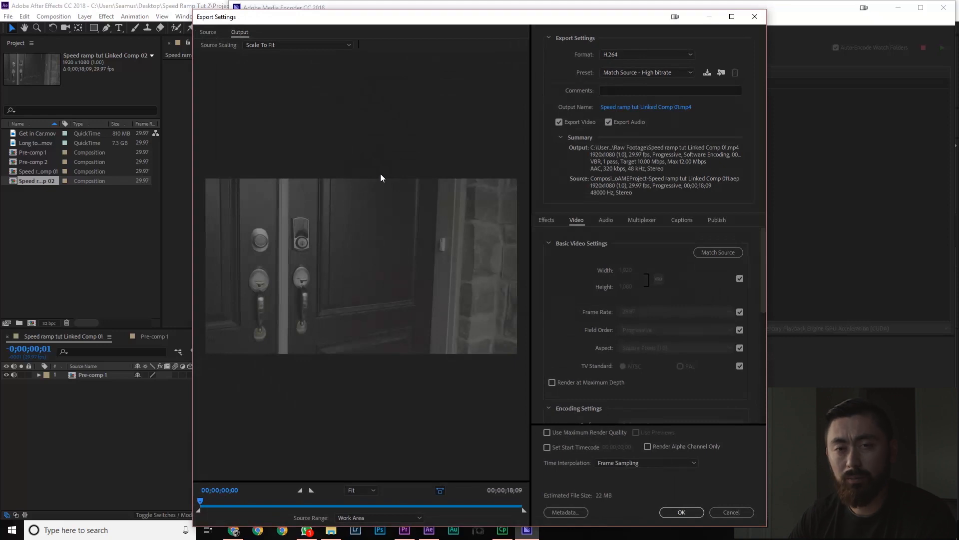
mouse_move(361, 166)
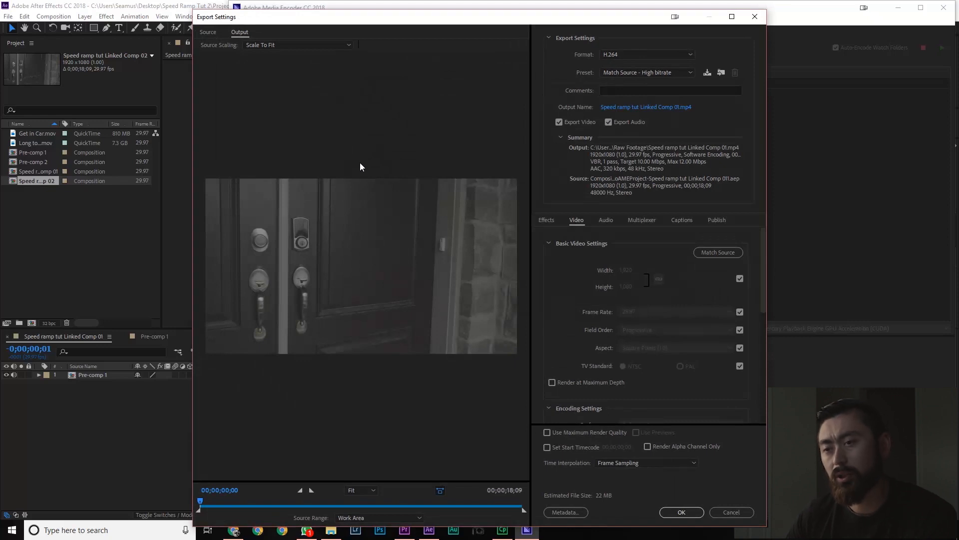
mouse_move(661, 114)
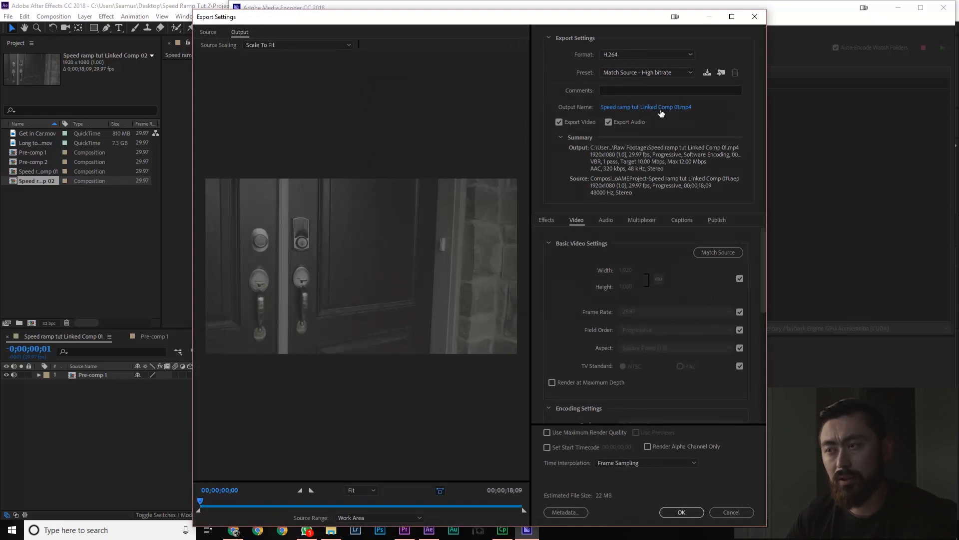
Step: Set the export format to QuickTime with the DNxHD 444 16:9 preset and accept
click(646, 55)
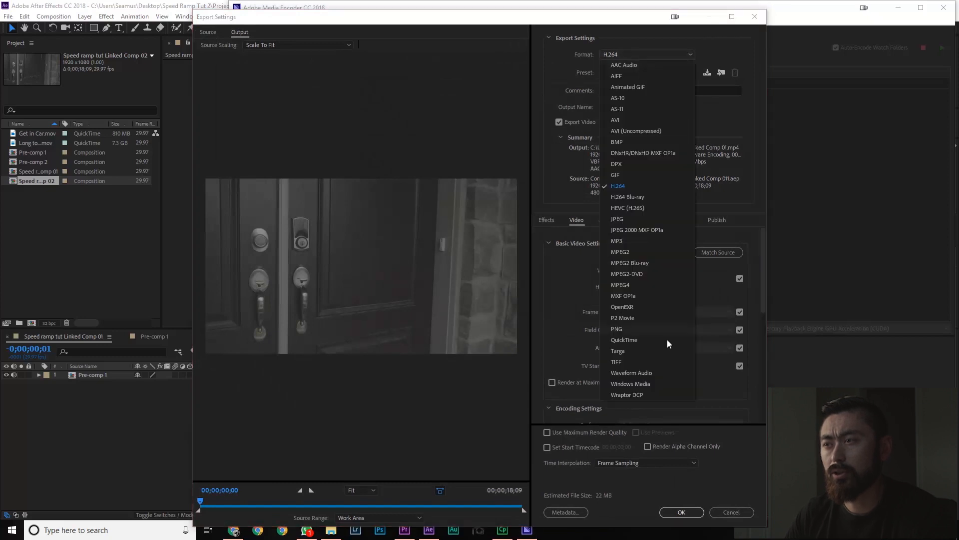
click(618, 185)
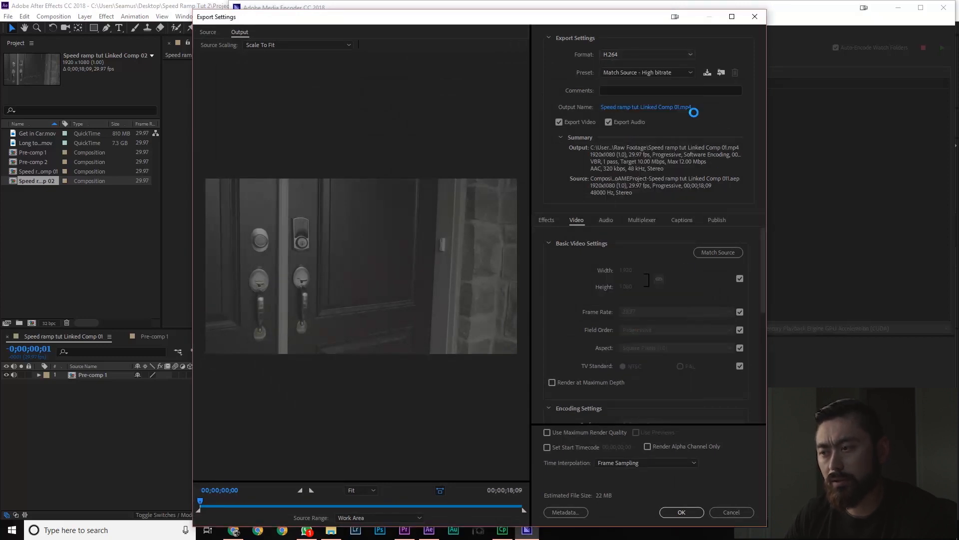
click(647, 55)
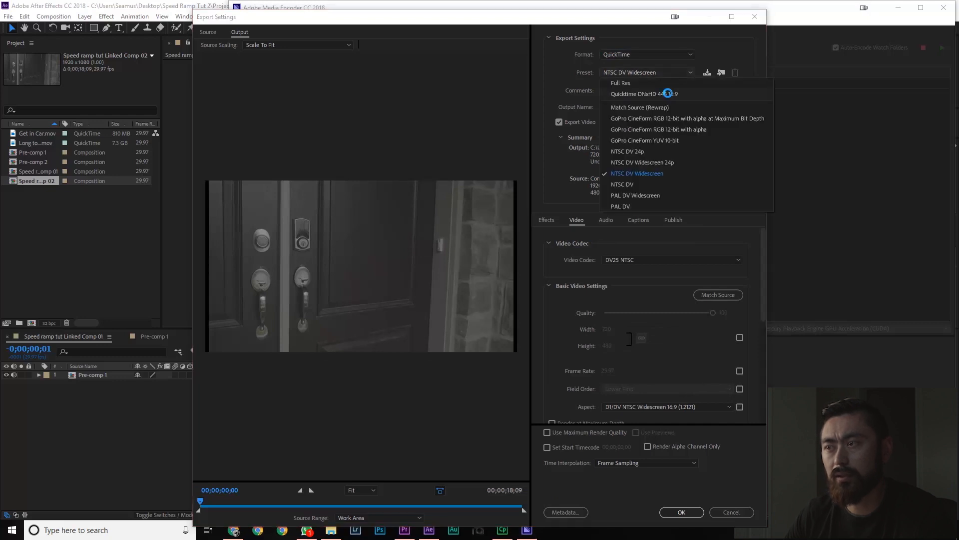
click(653, 93)
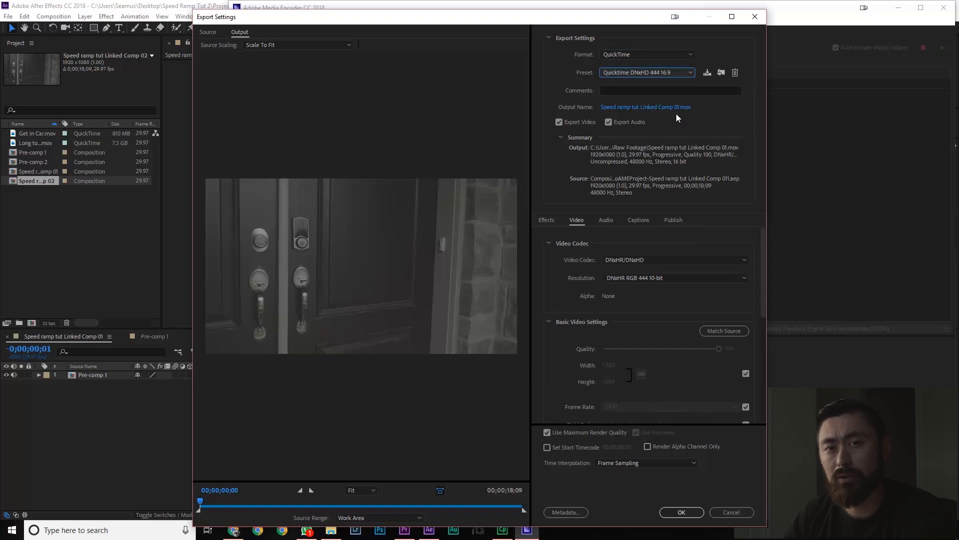
mouse_move(735, 139)
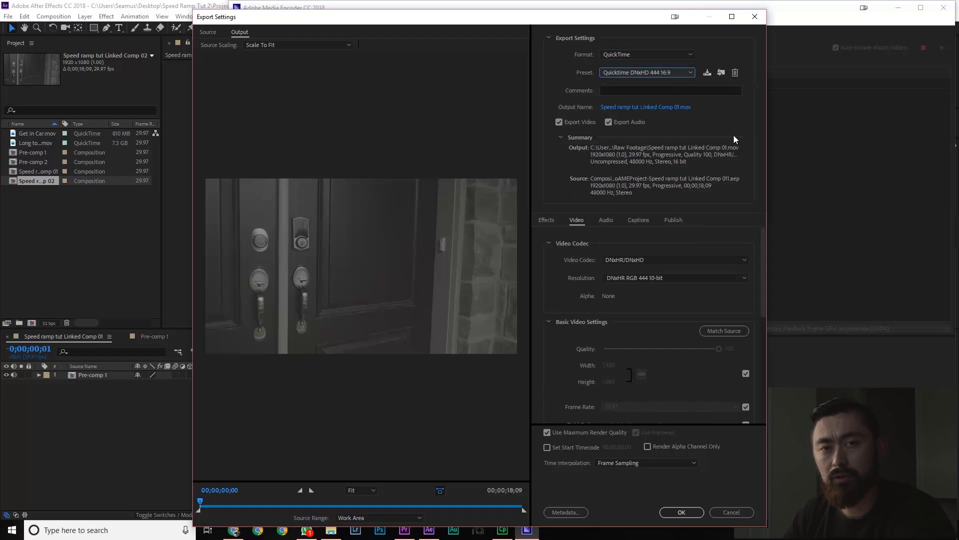
mouse_move(775, 249)
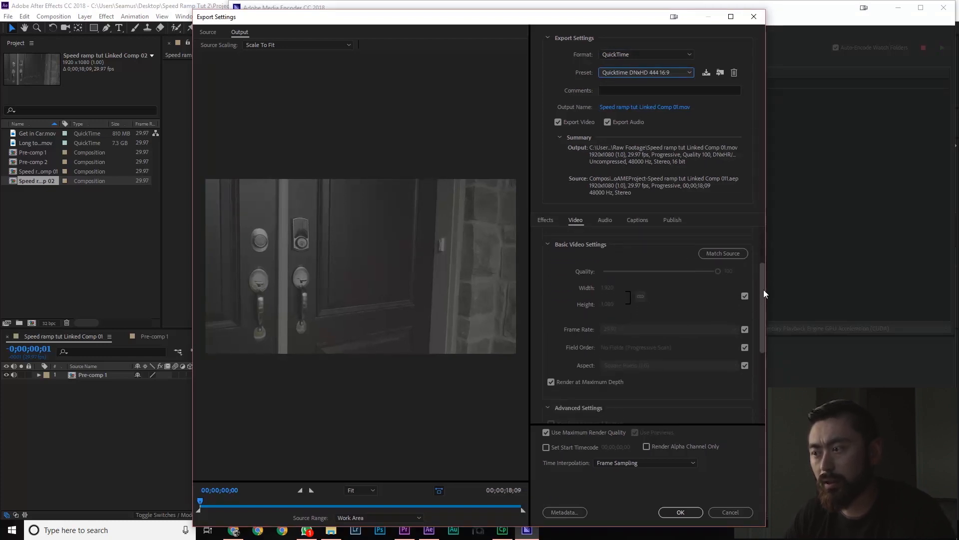
scroll(down, 3)
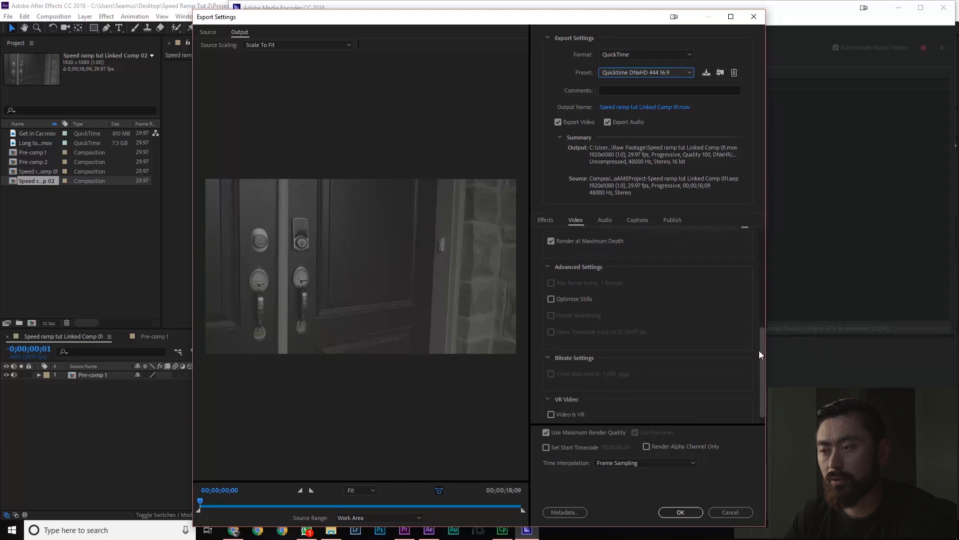
scroll(up, 3)
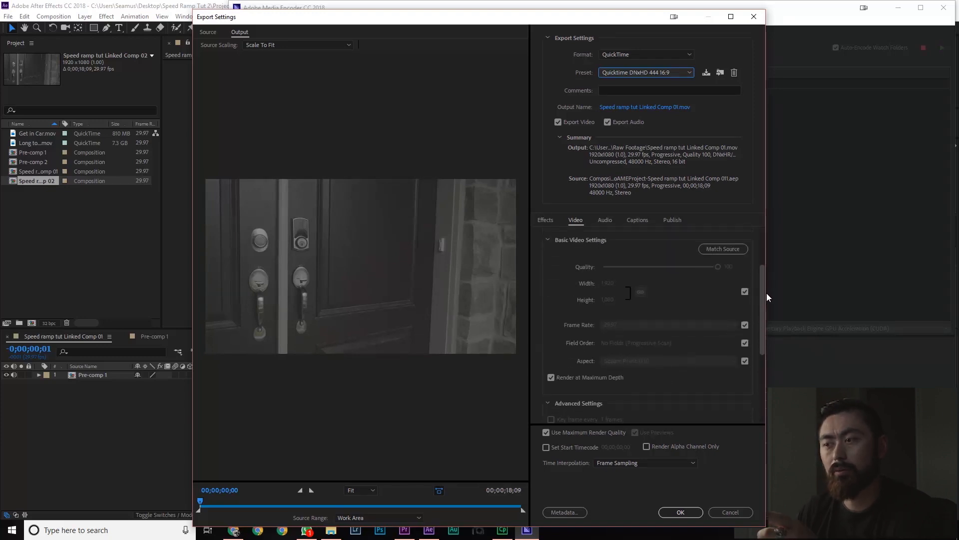
scroll(down, 3)
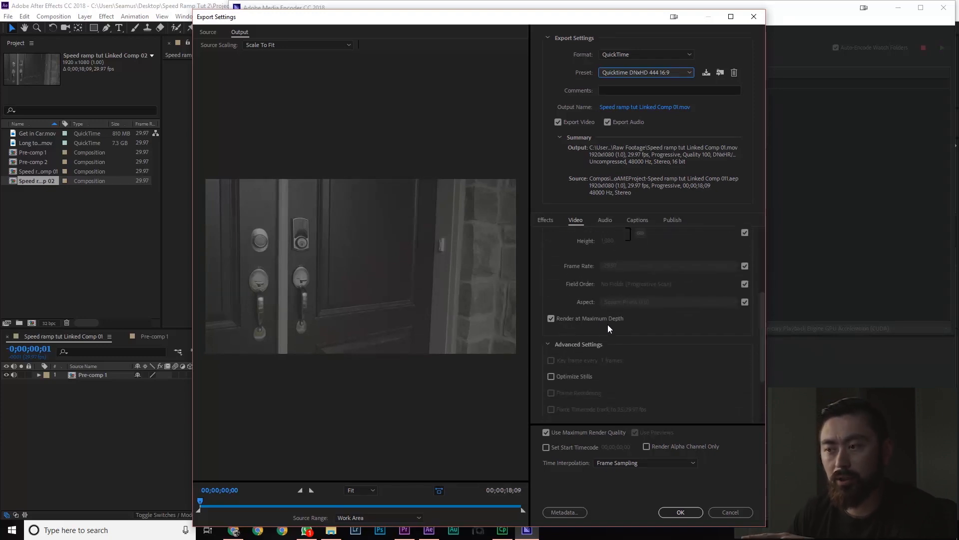
mouse_move(709, 391)
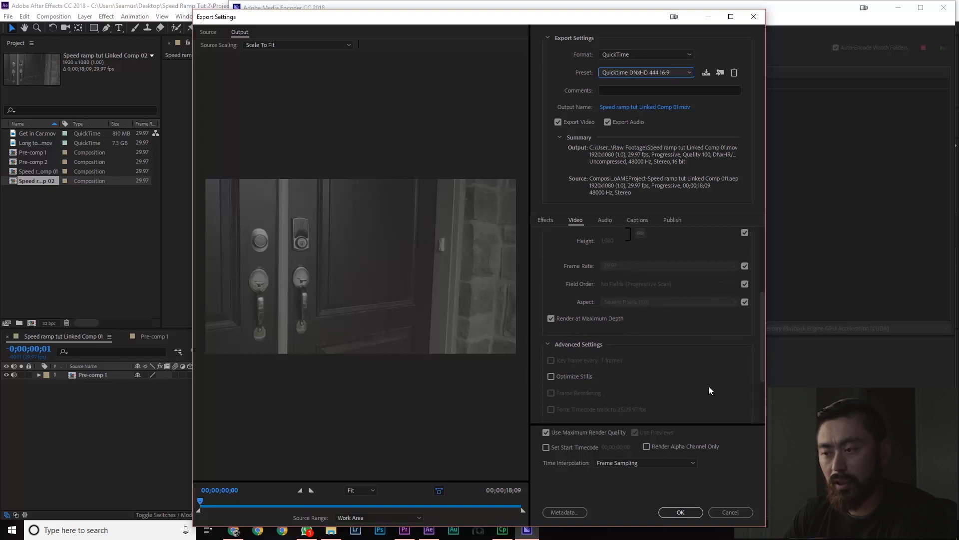
scroll(down, 3)
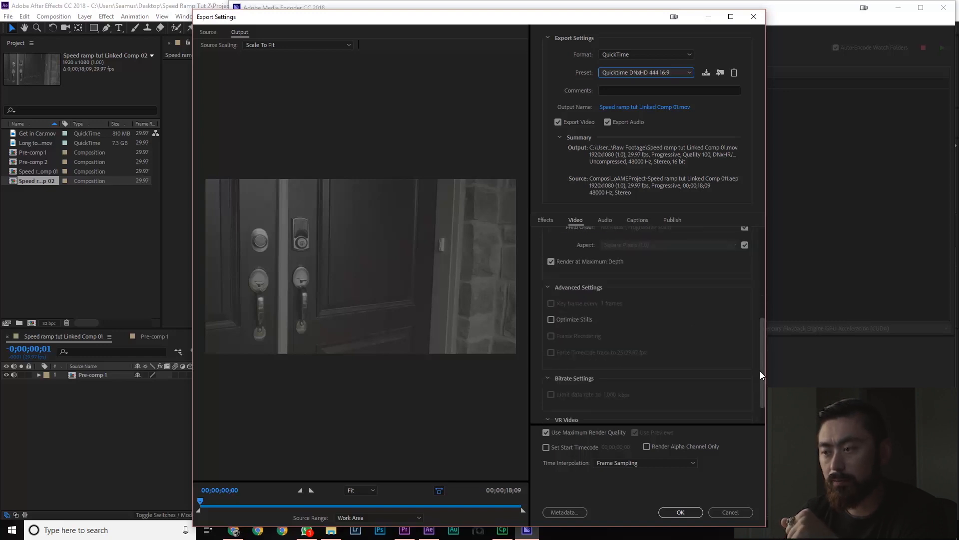
click(680, 513)
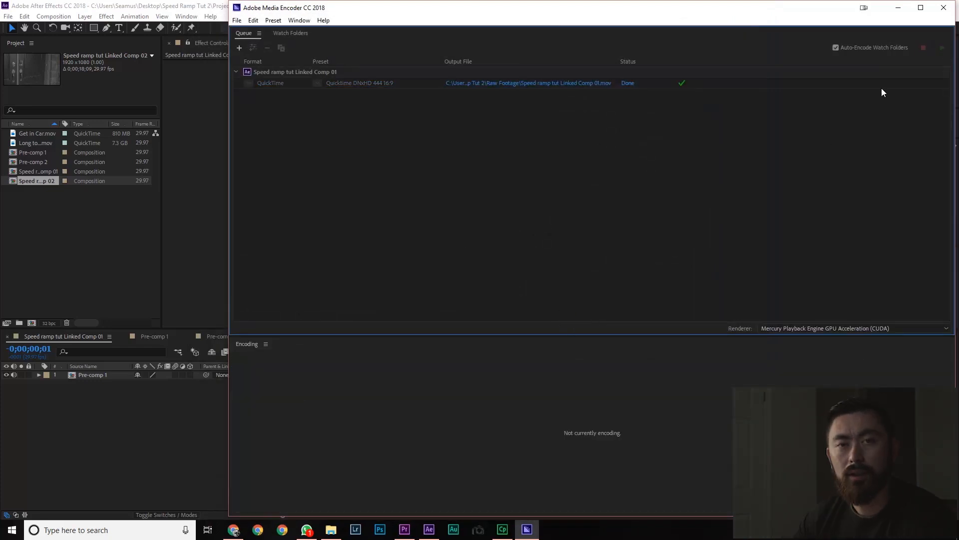
Step: Close Media Encoder after the render finishes, then close the After Effects project
click(403, 529)
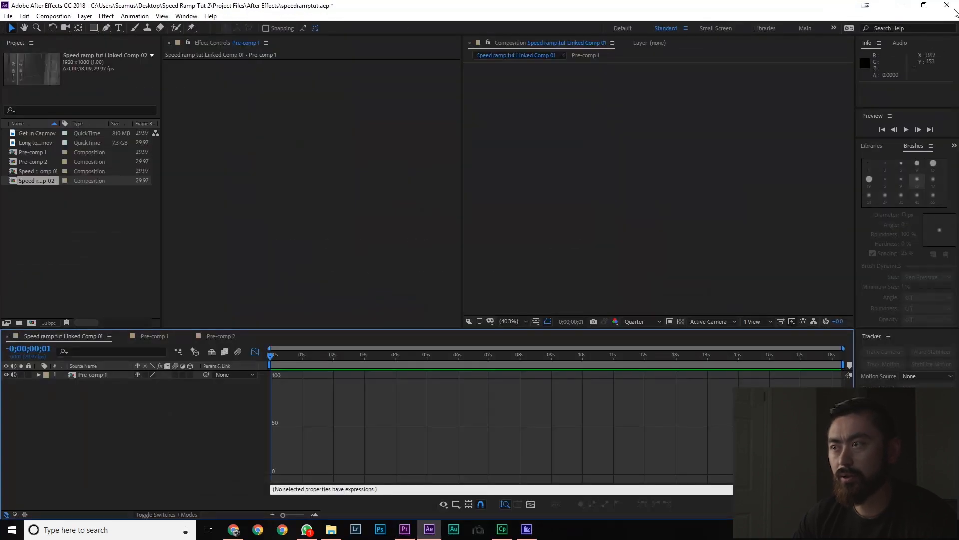
click(945, 5)
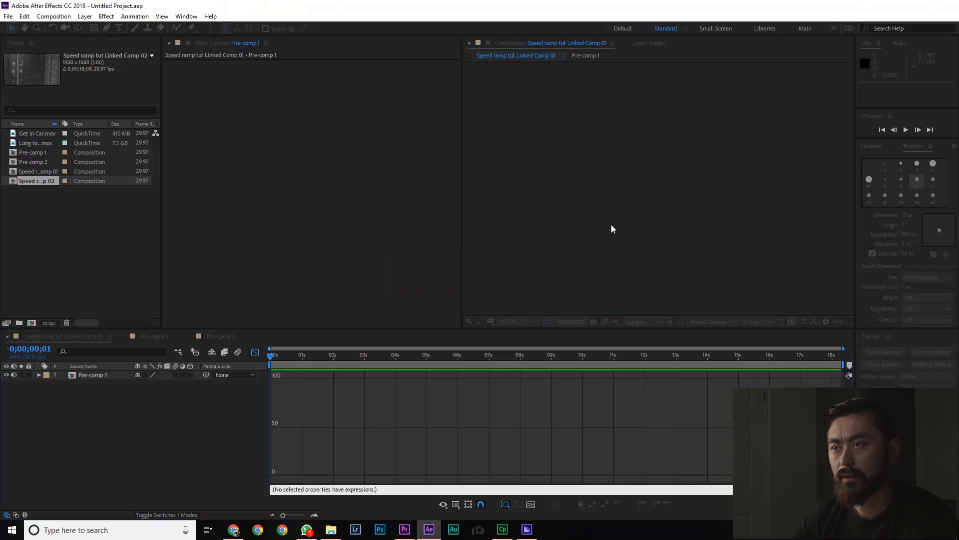
click(404, 529)
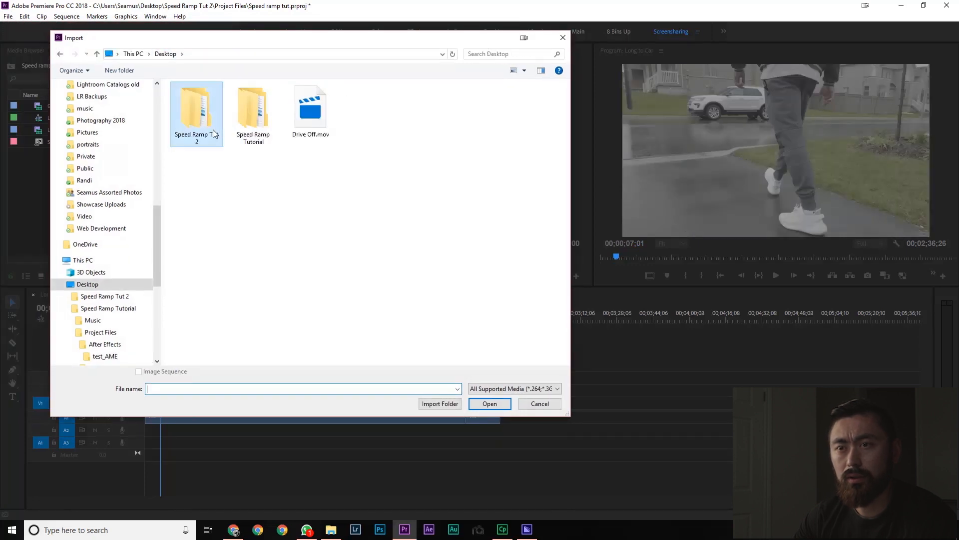
Step: Import Speed ramp tut Linked Comp 01.mov from Raw Footage, make a sequence from it, and preview
double_click(197, 110)
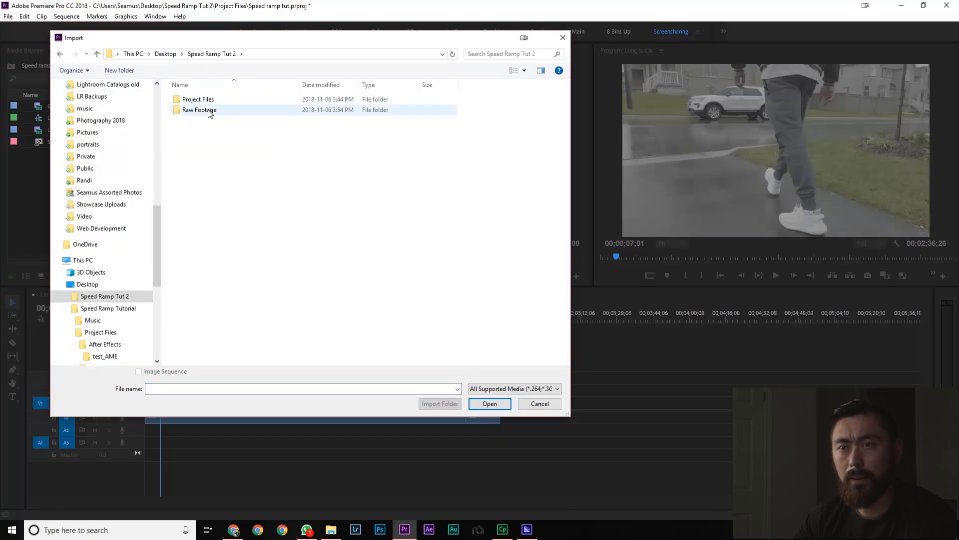
click(490, 403)
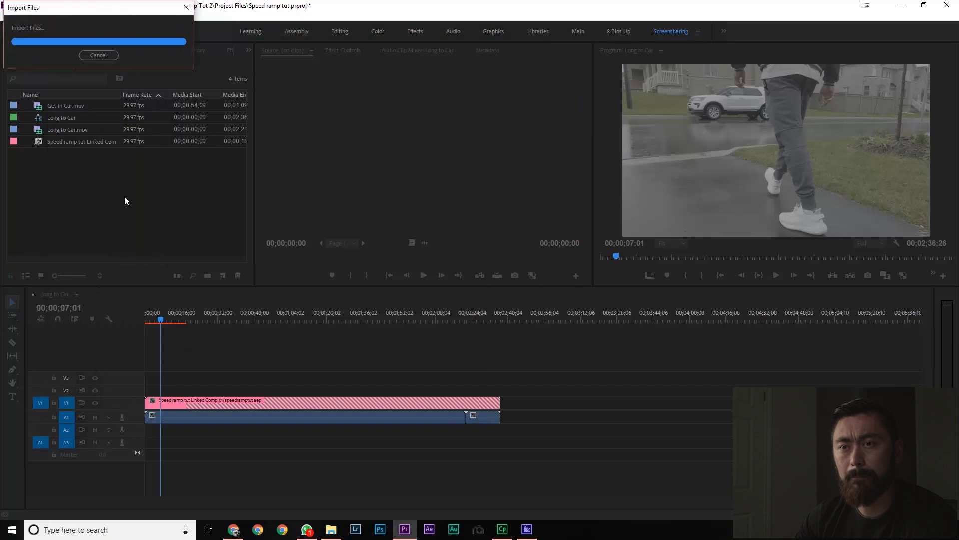
right_click(81, 142)
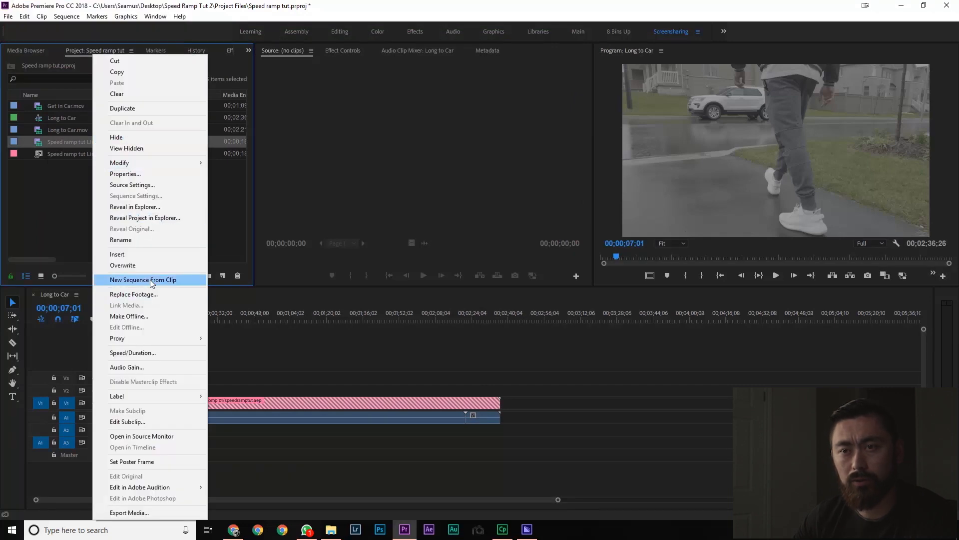
click(143, 280)
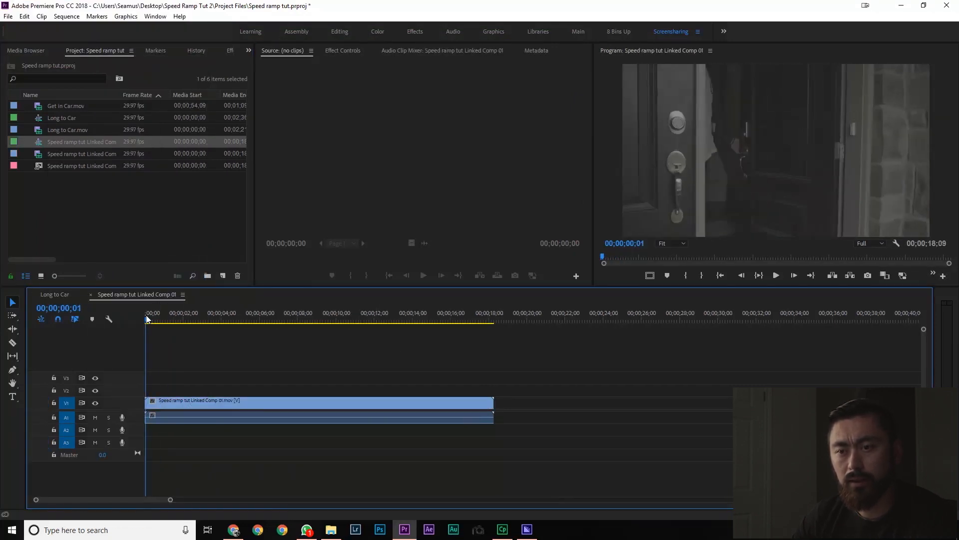
click(324, 312)
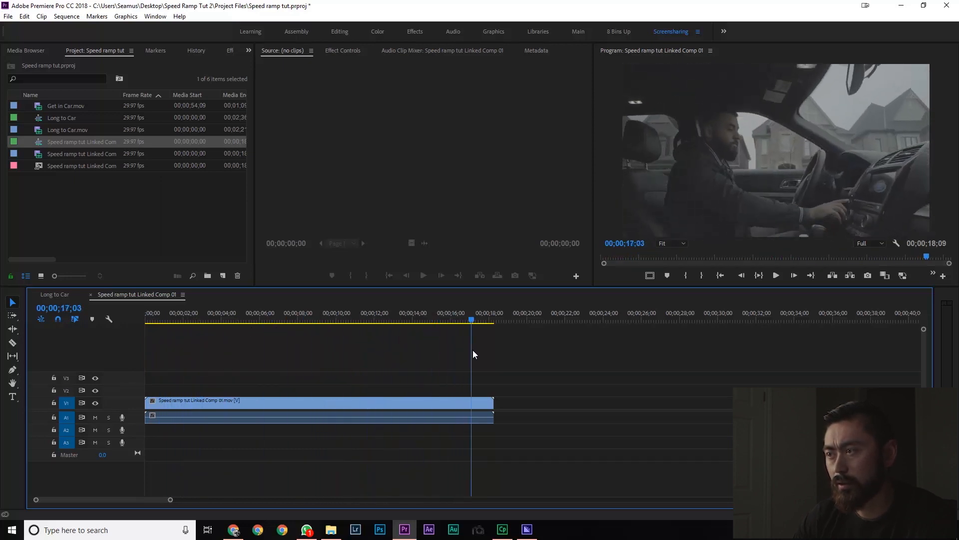
click(169, 312)
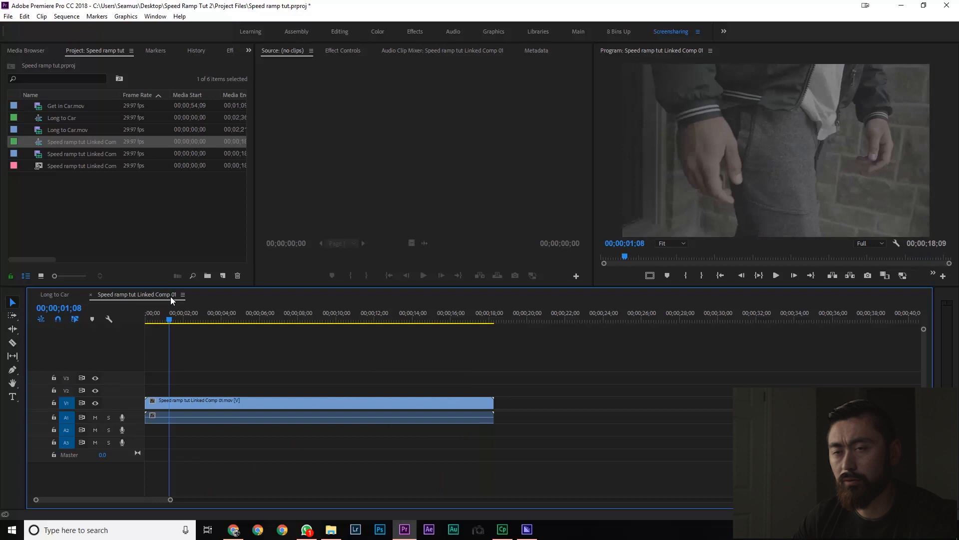